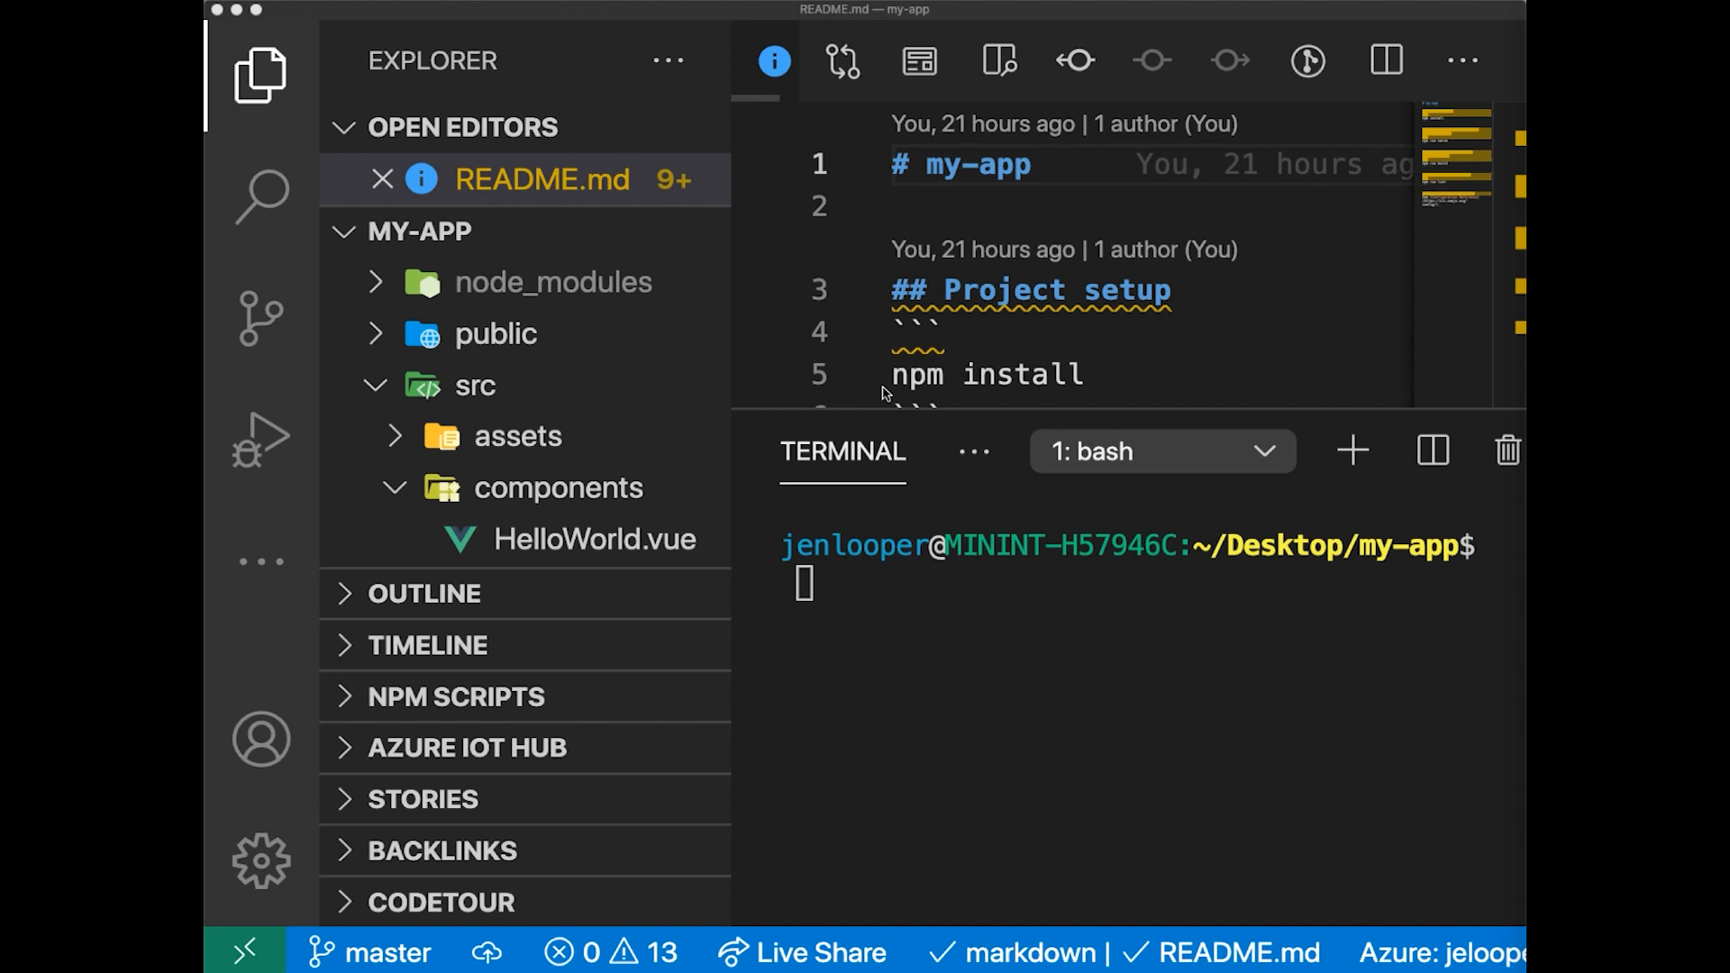
{"action": "mouse_move", "coordinate": [783, 378]}
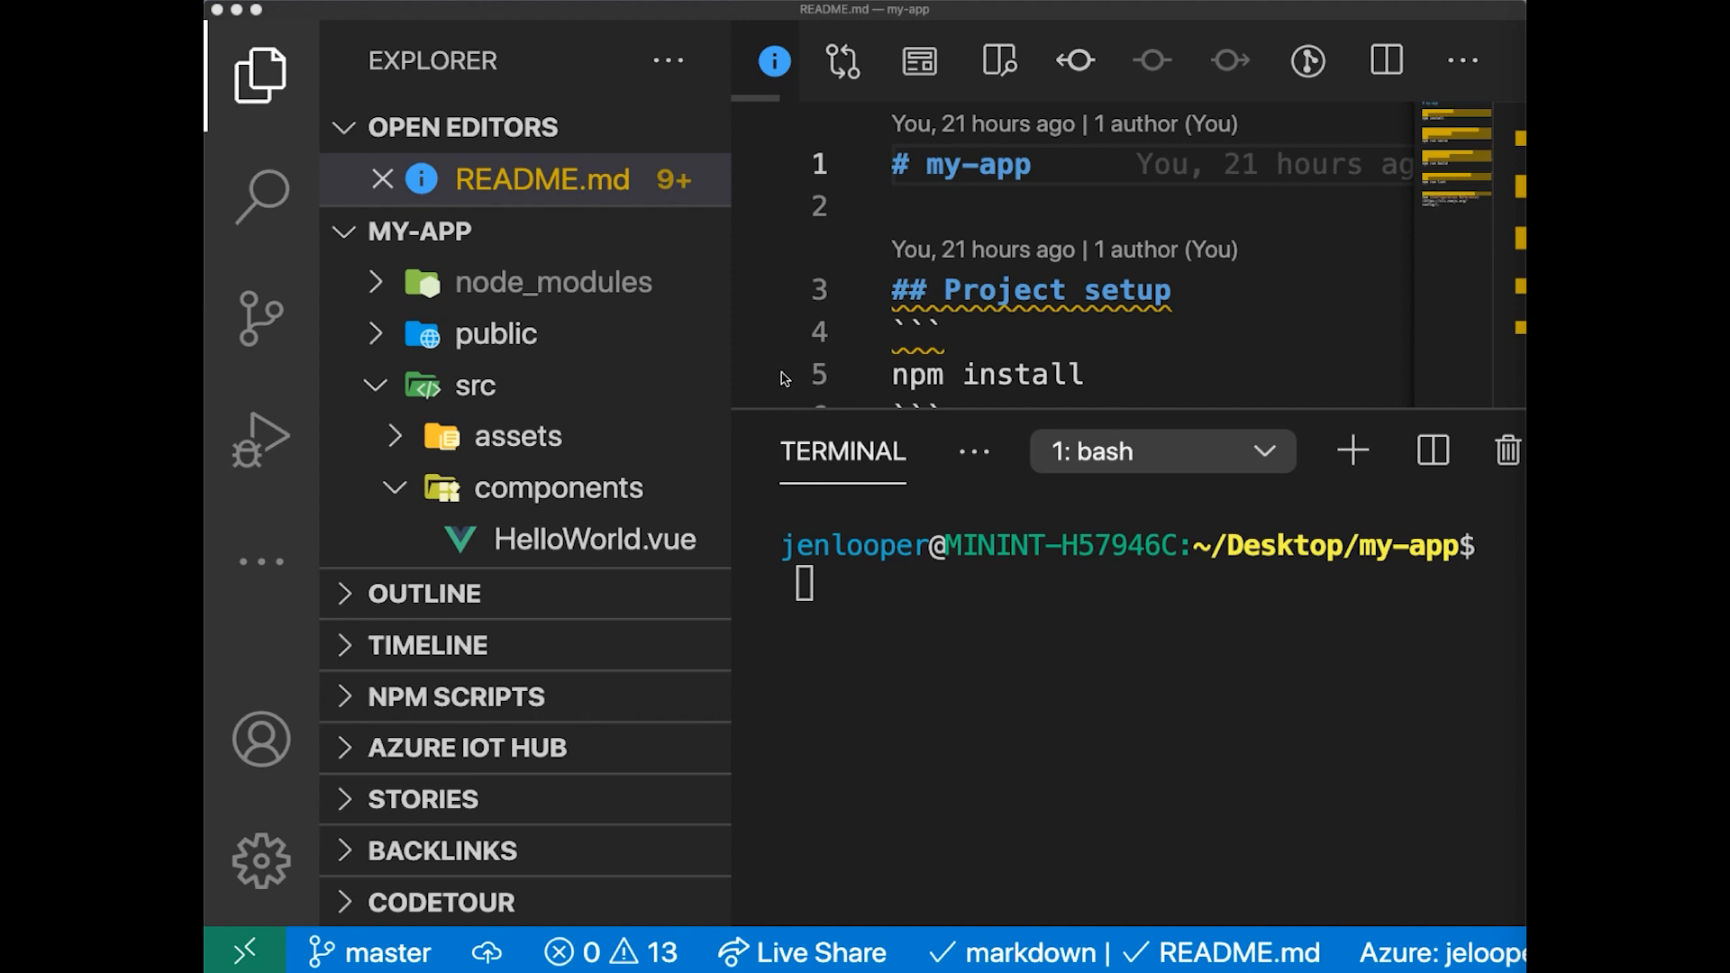
{"action": "mouse_move", "coordinate": [277, 568]}
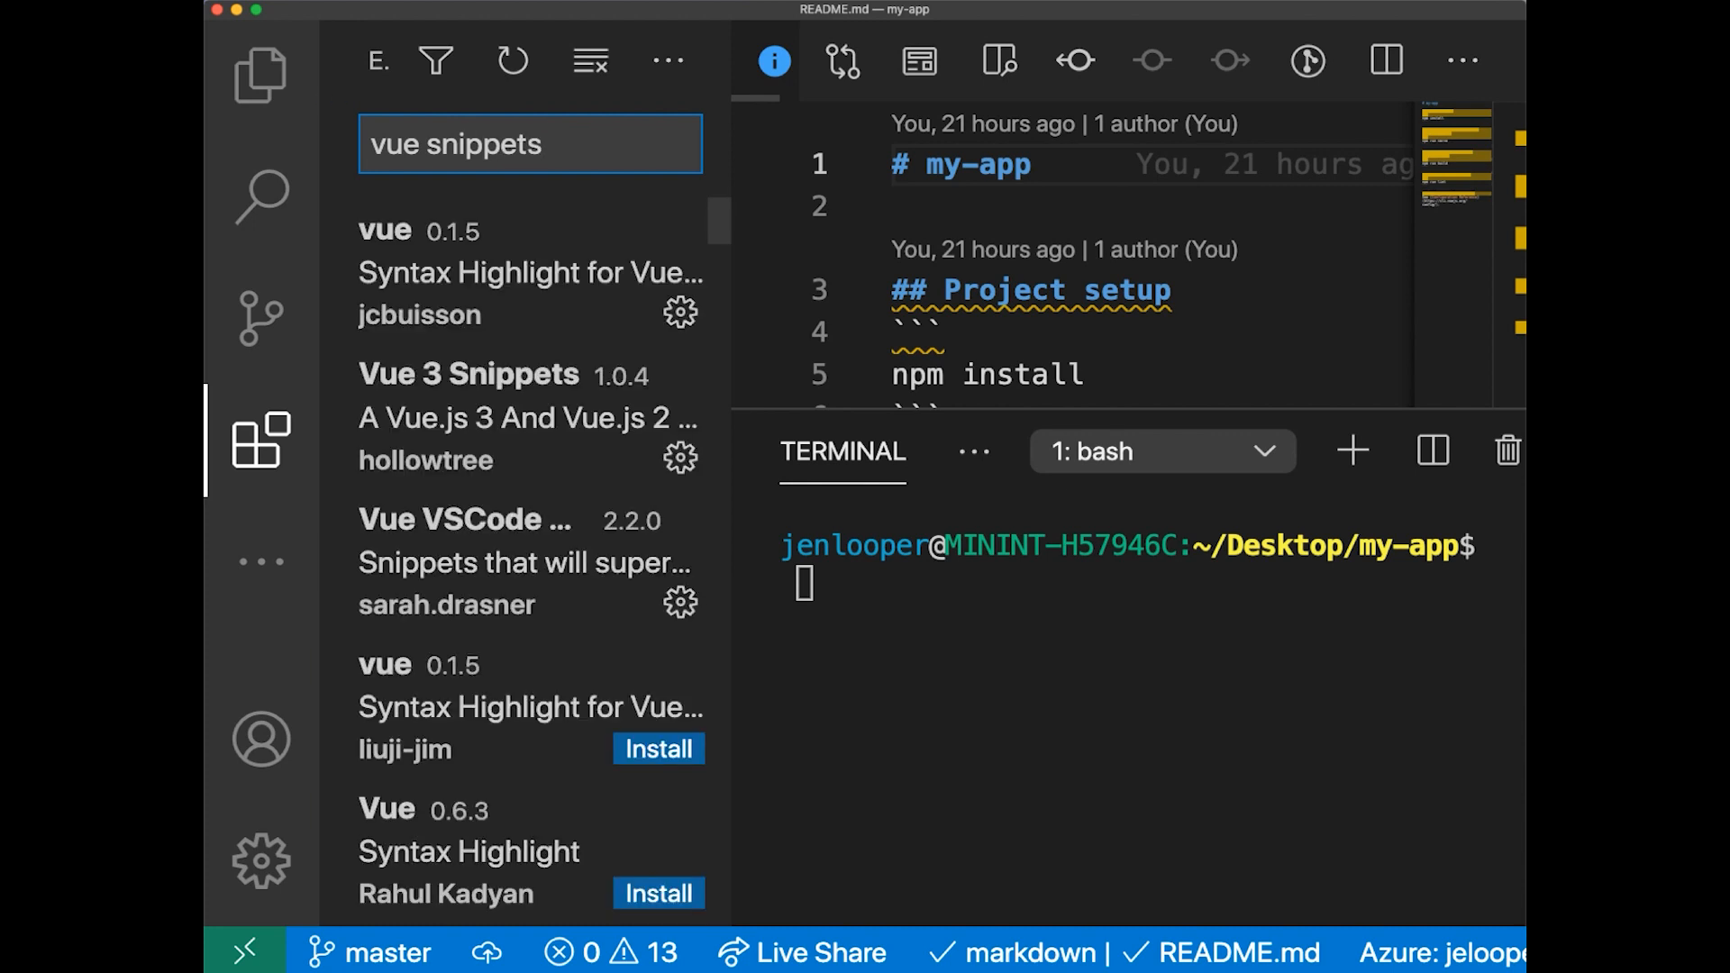
- View the Vue VSCode Snippets extension, then search the marketplace for 'vetur'
{"action": "left_click", "coordinate": [497, 561]}
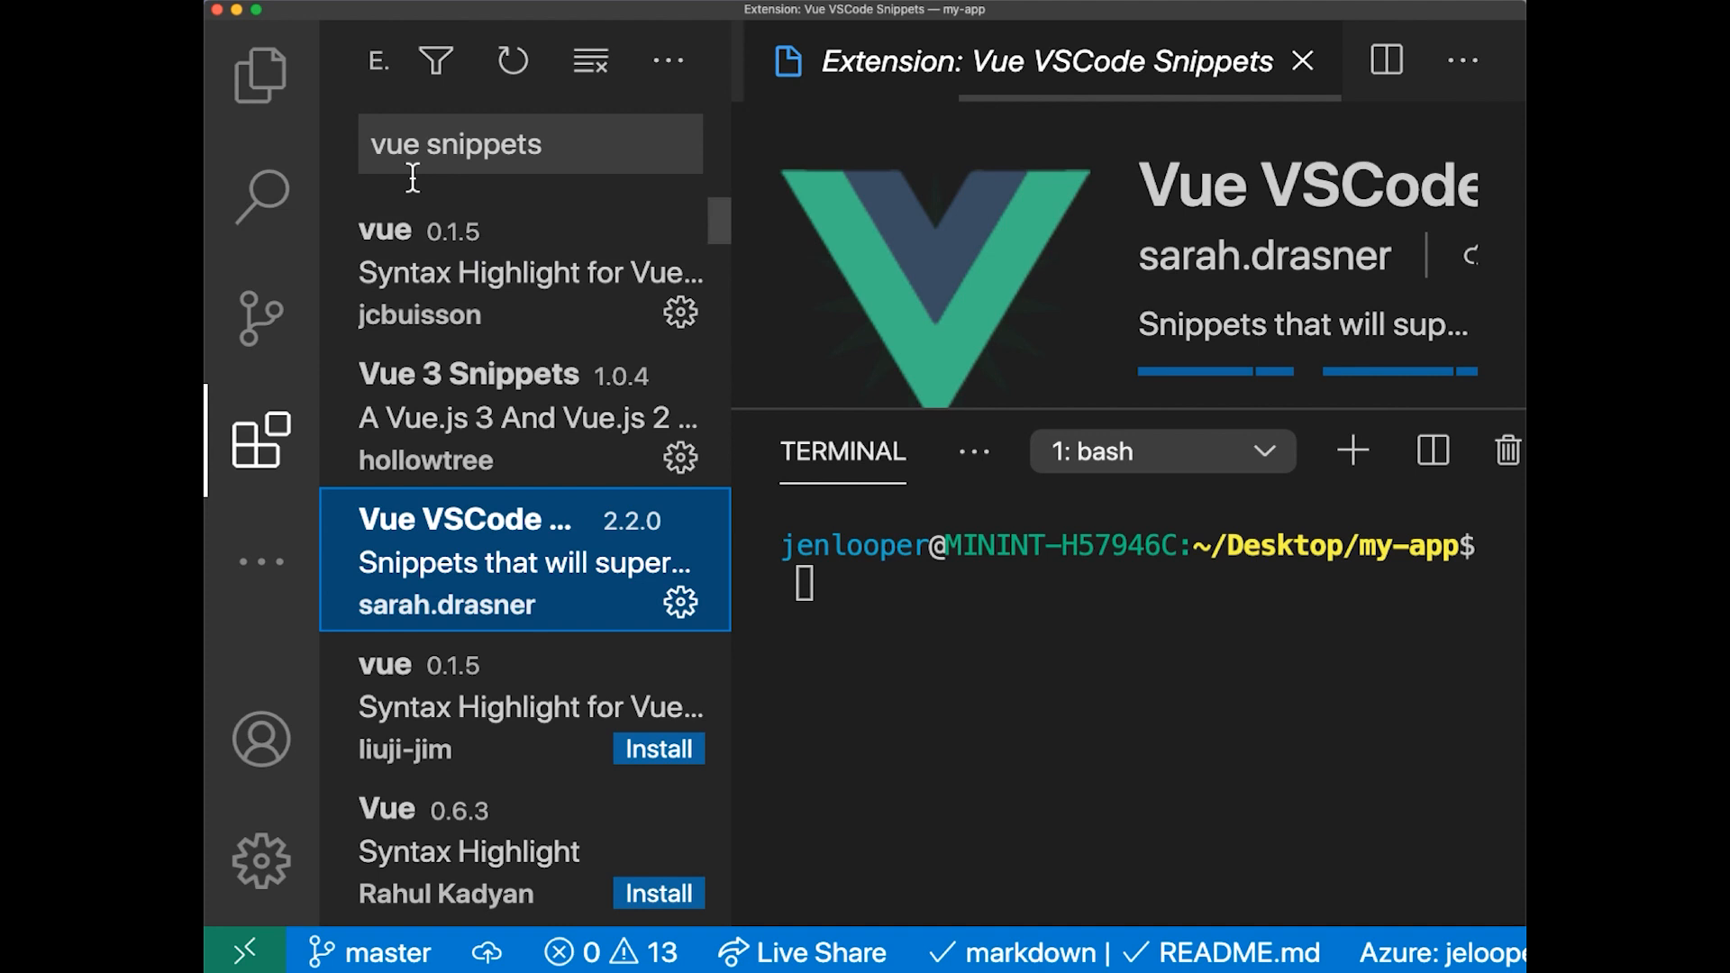
{"action": "left_click", "coordinate": [530, 143]}
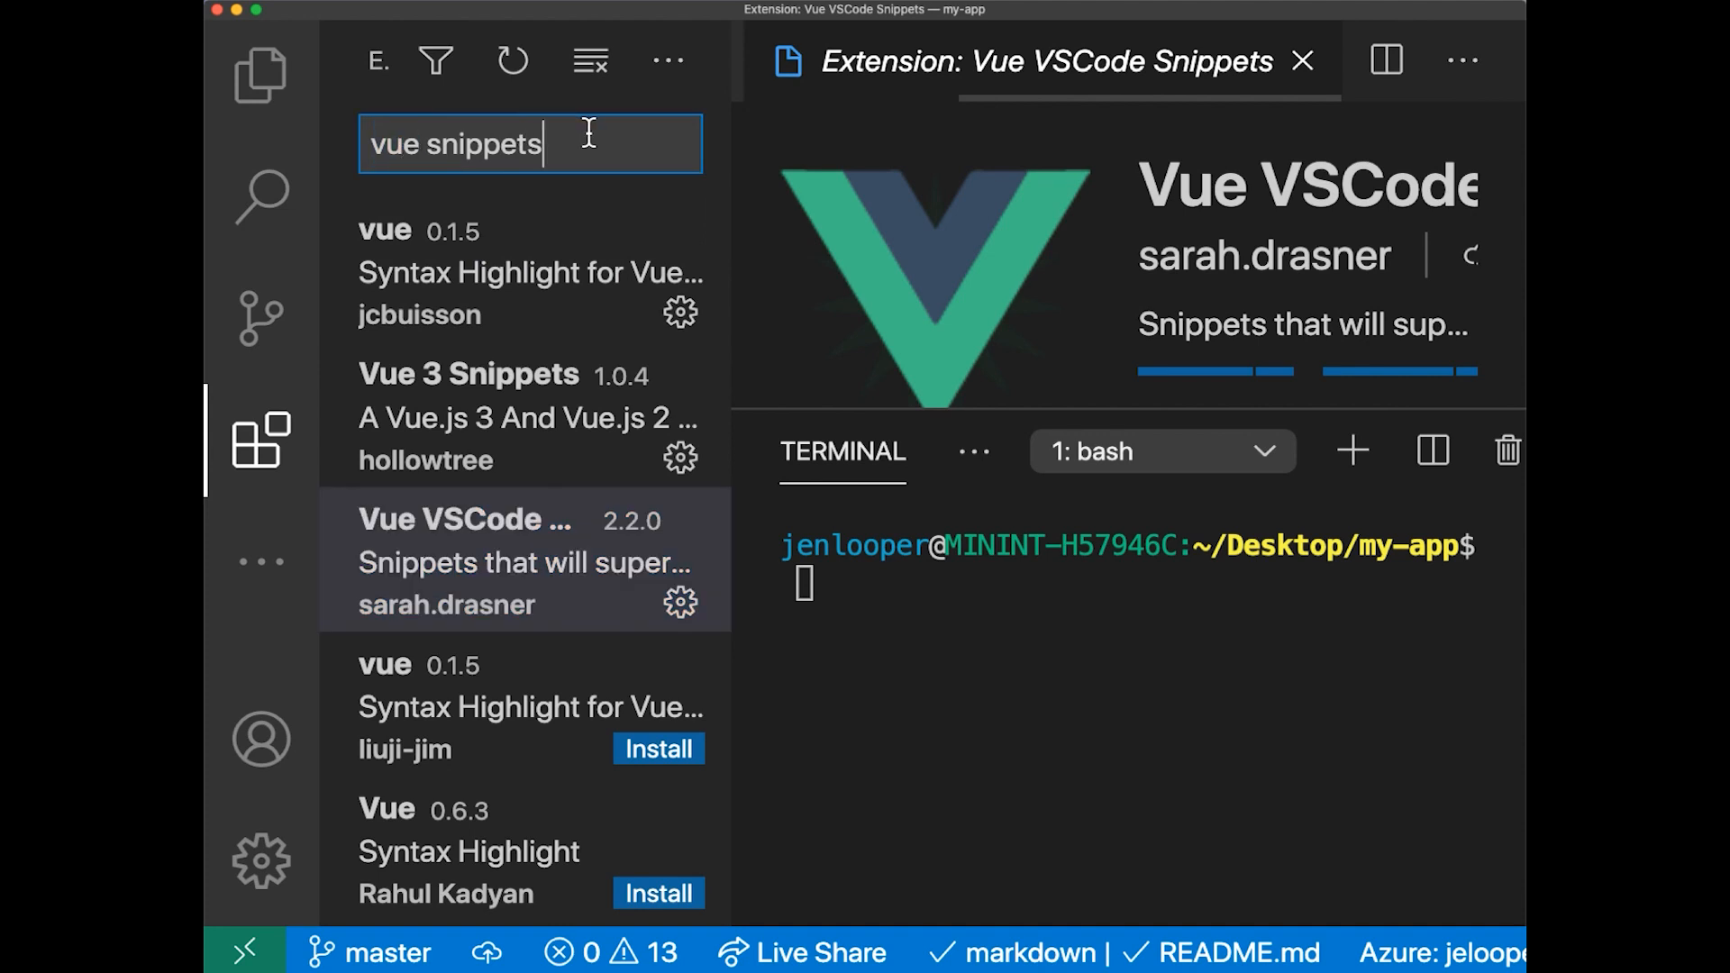
{"action": "type", "text": "vetur"}
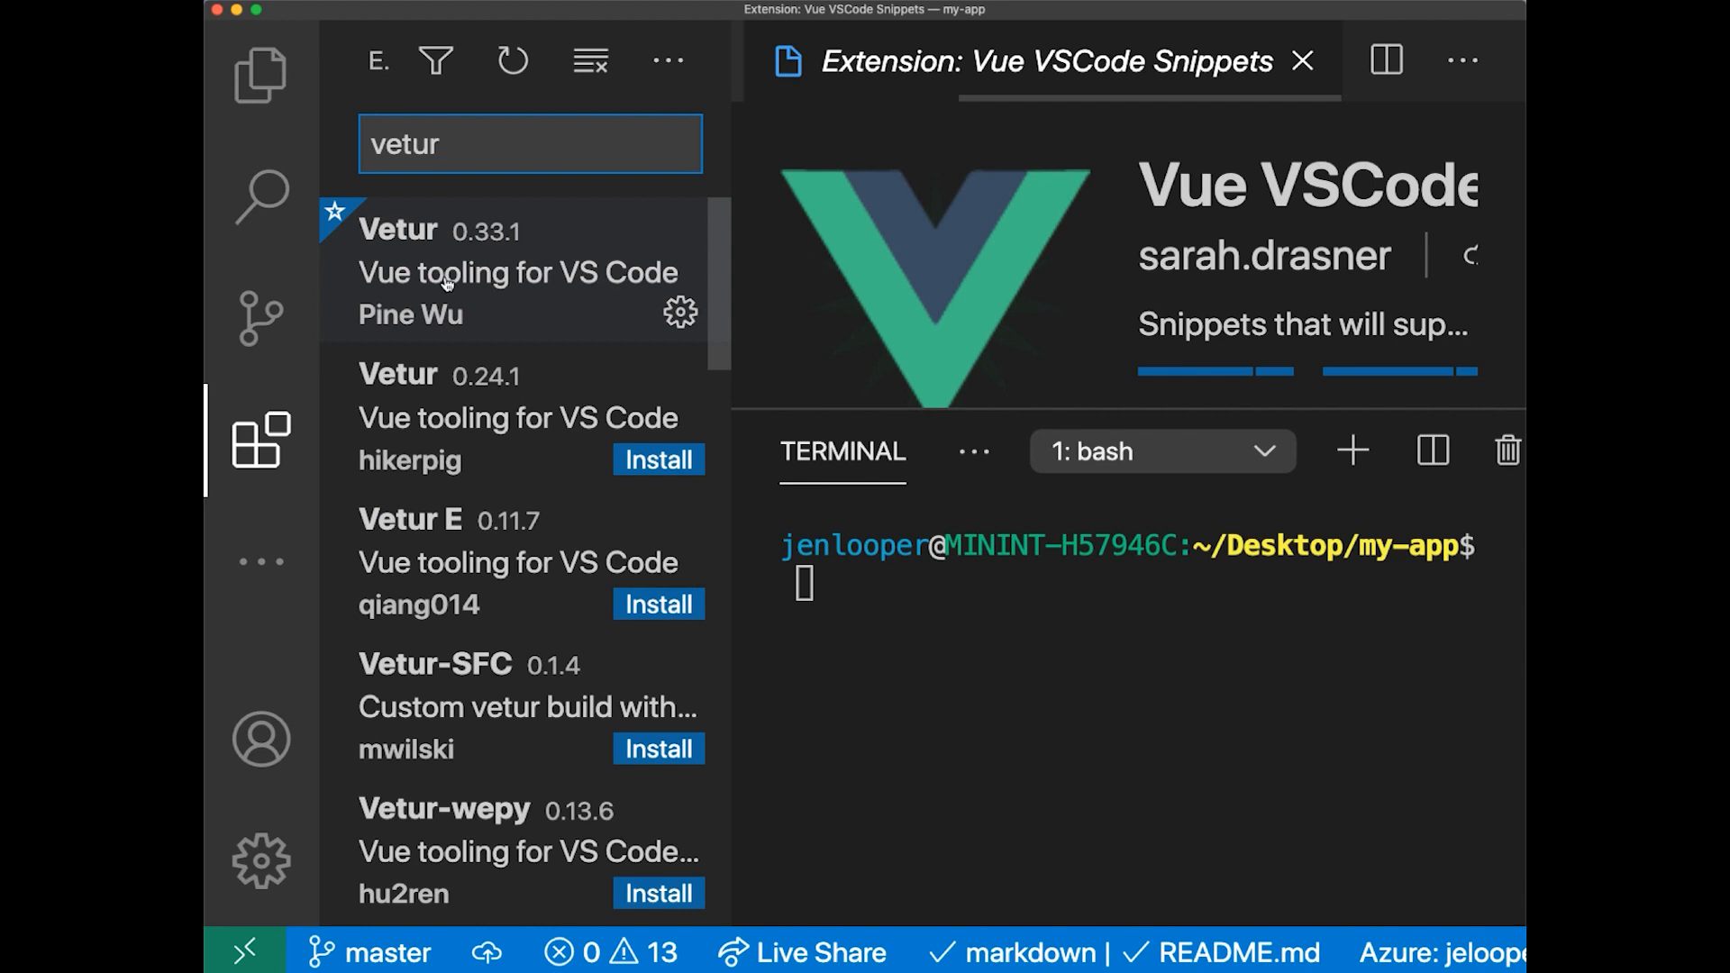
{"action": "mouse_move", "coordinate": [447, 278]}
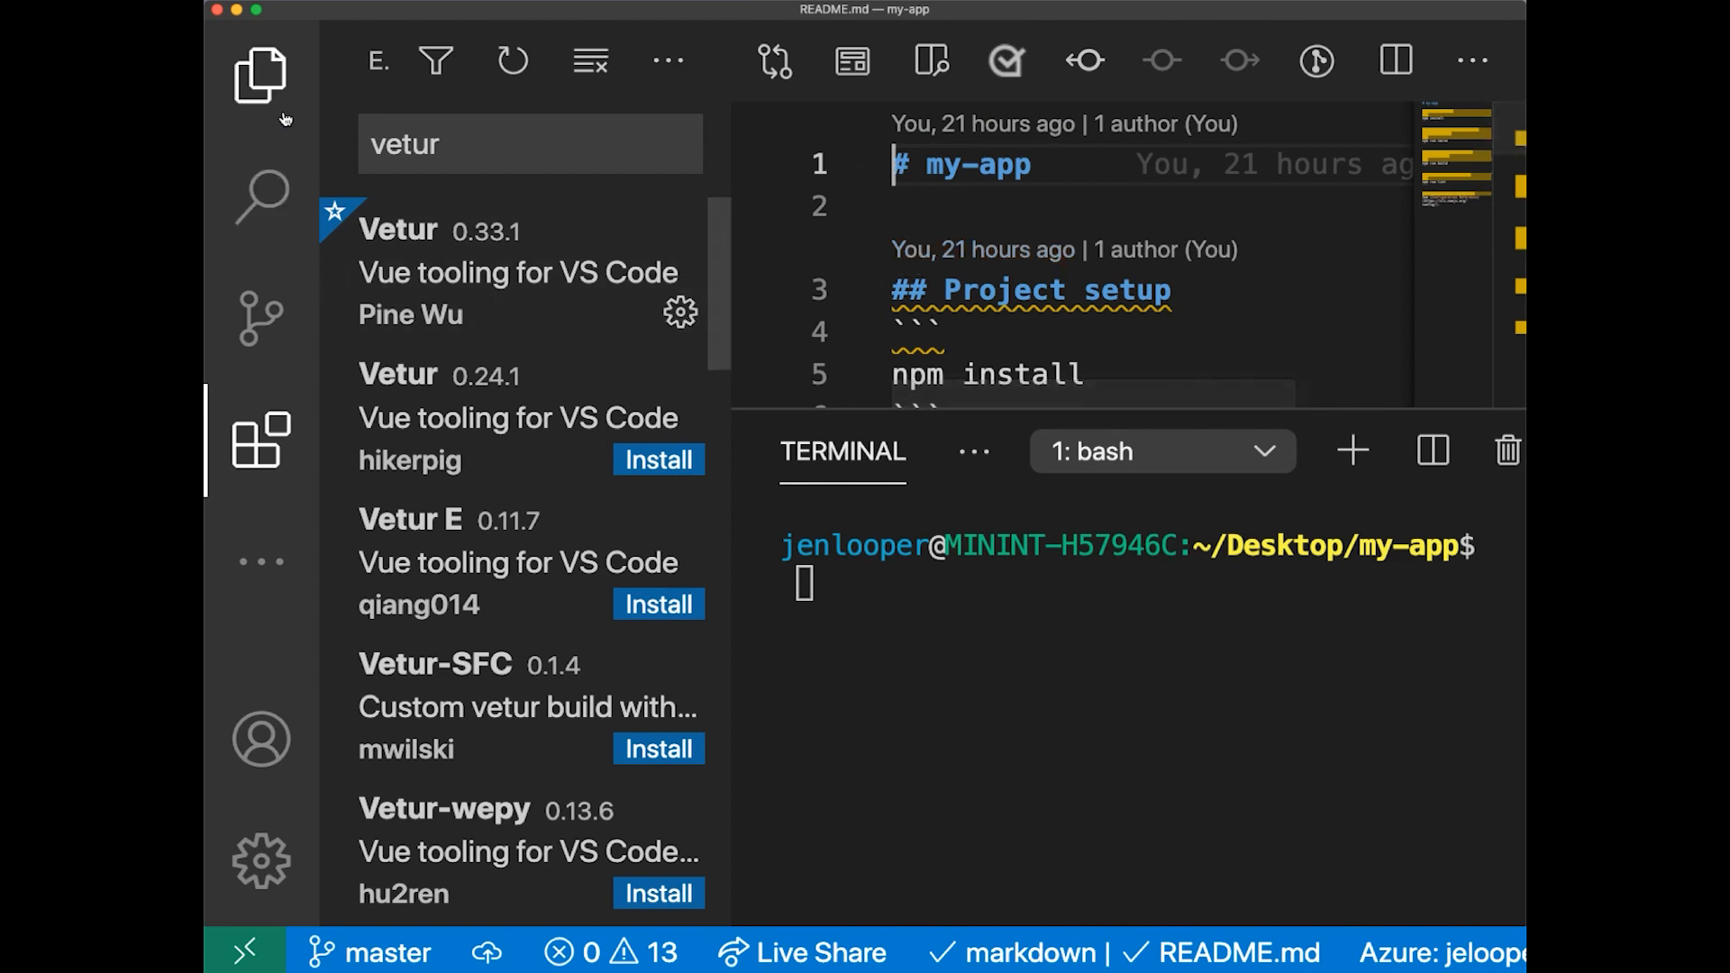
- Return to the Explorer and open the project's package.json
{"action": "left_click", "coordinate": [261, 75]}
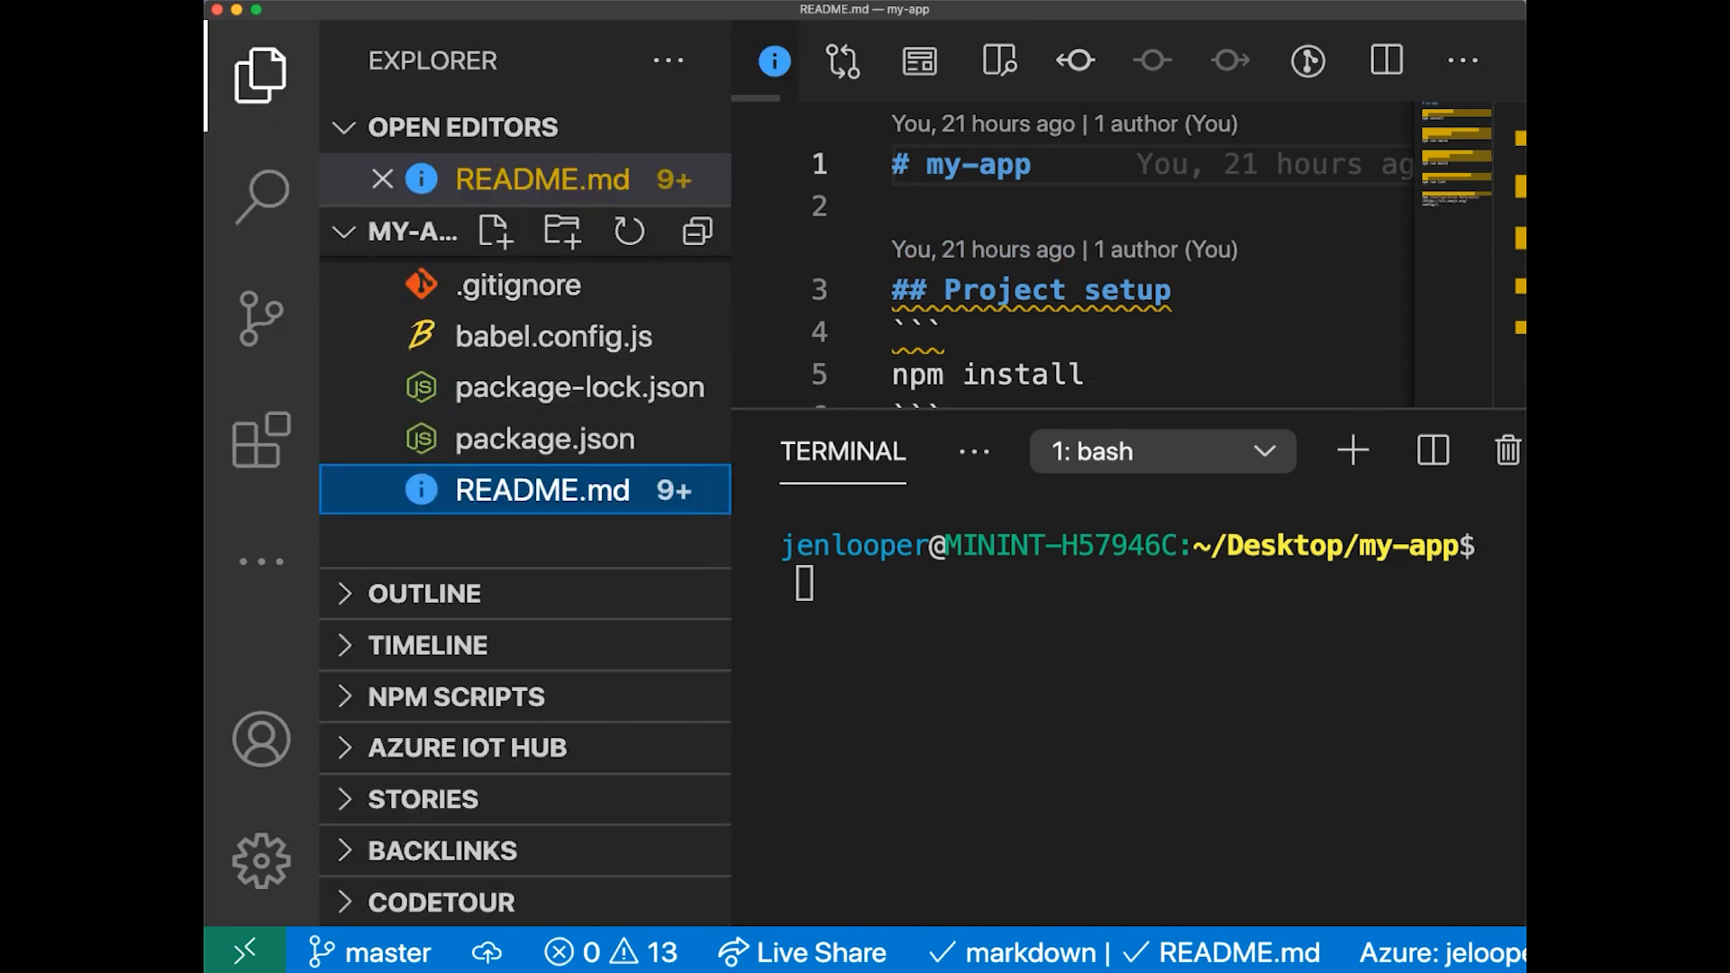
{"action": "left_click", "coordinate": [545, 438]}
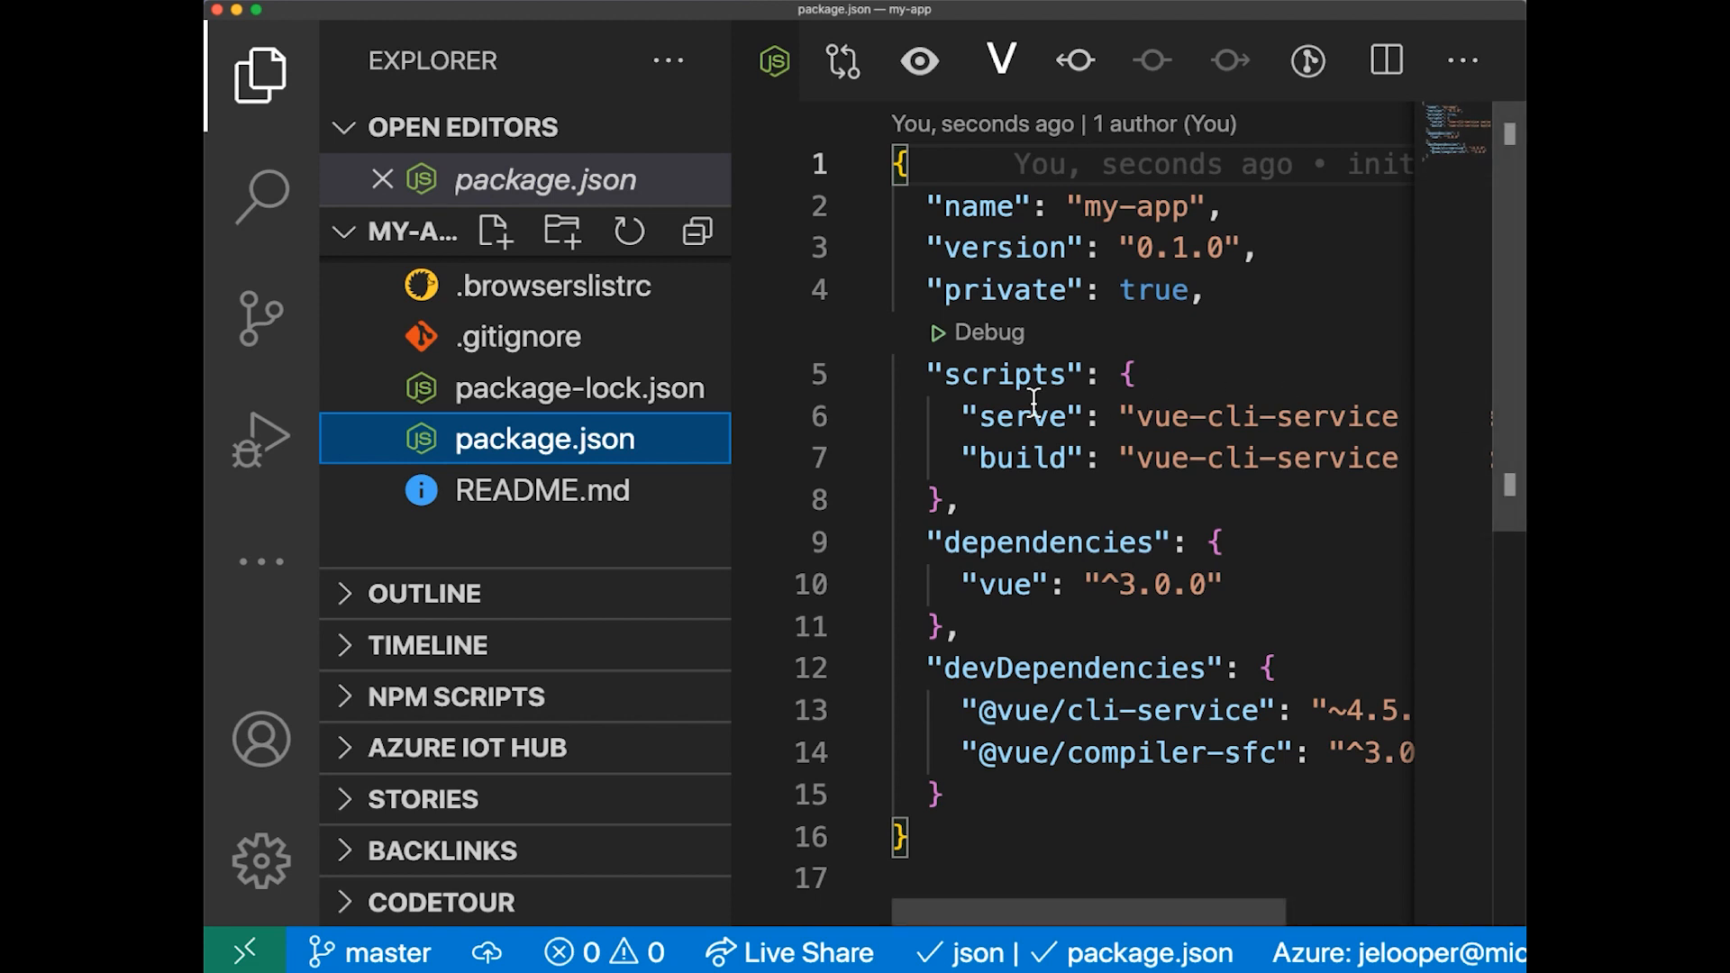
{"action": "mouse_move", "coordinate": [1024, 416]}
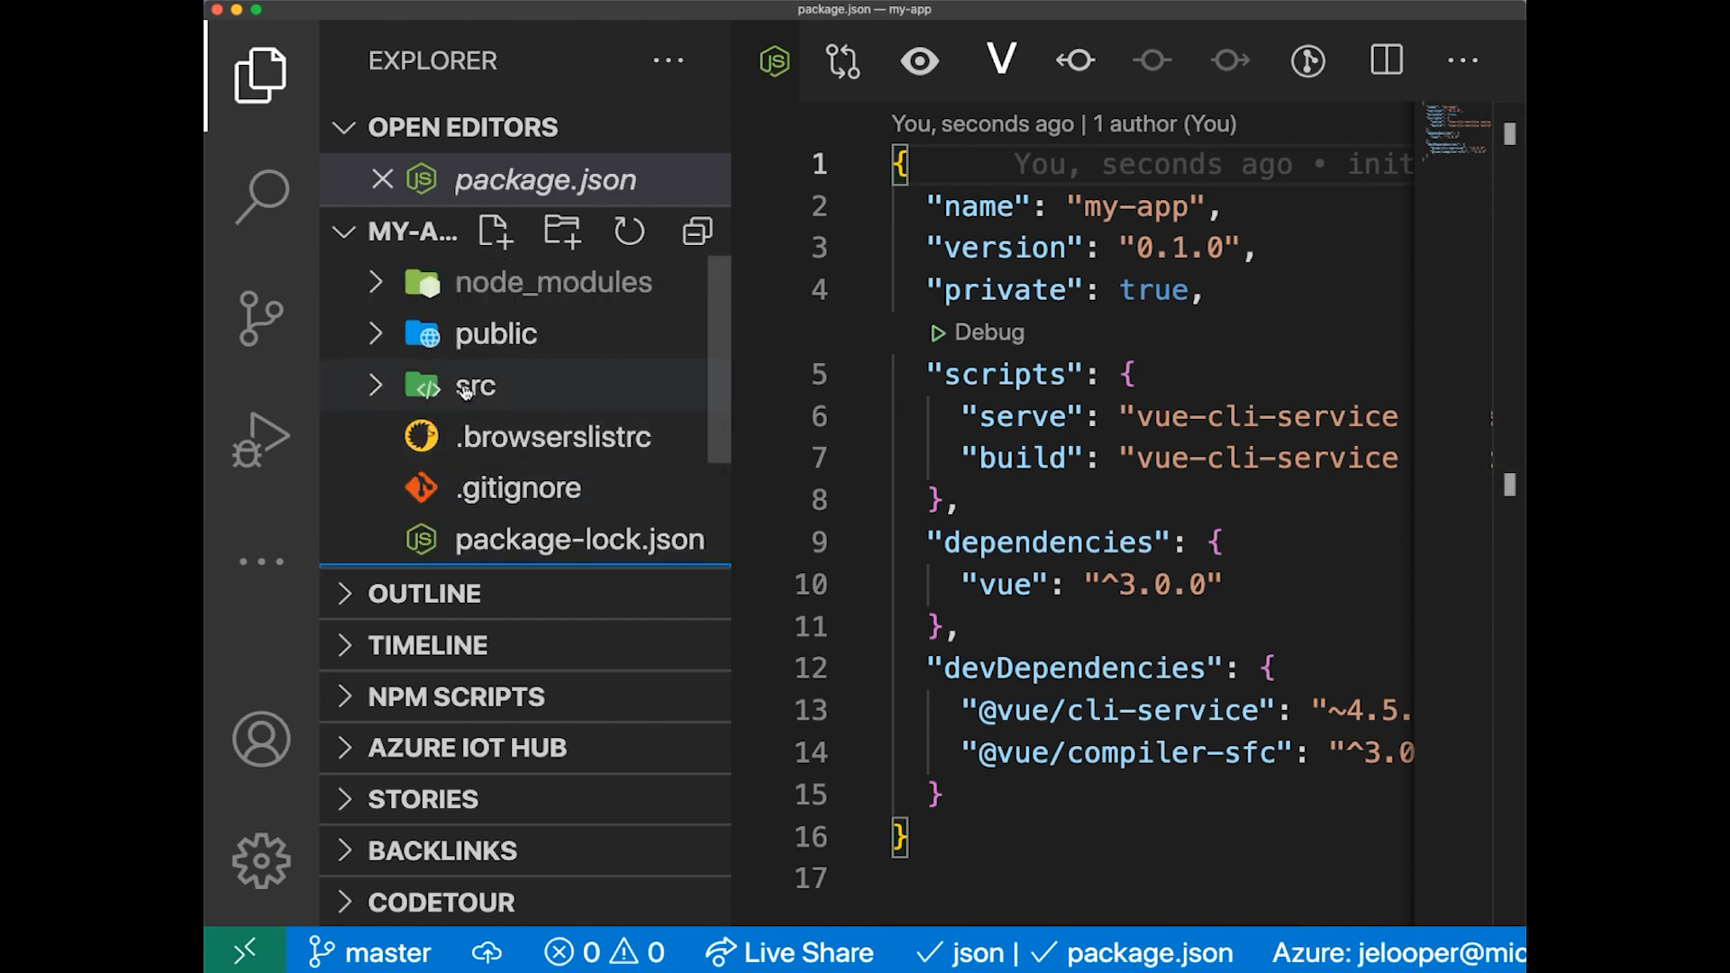
- Expand the src folder and open main.js
{"action": "left_click", "coordinate": [475, 385]}
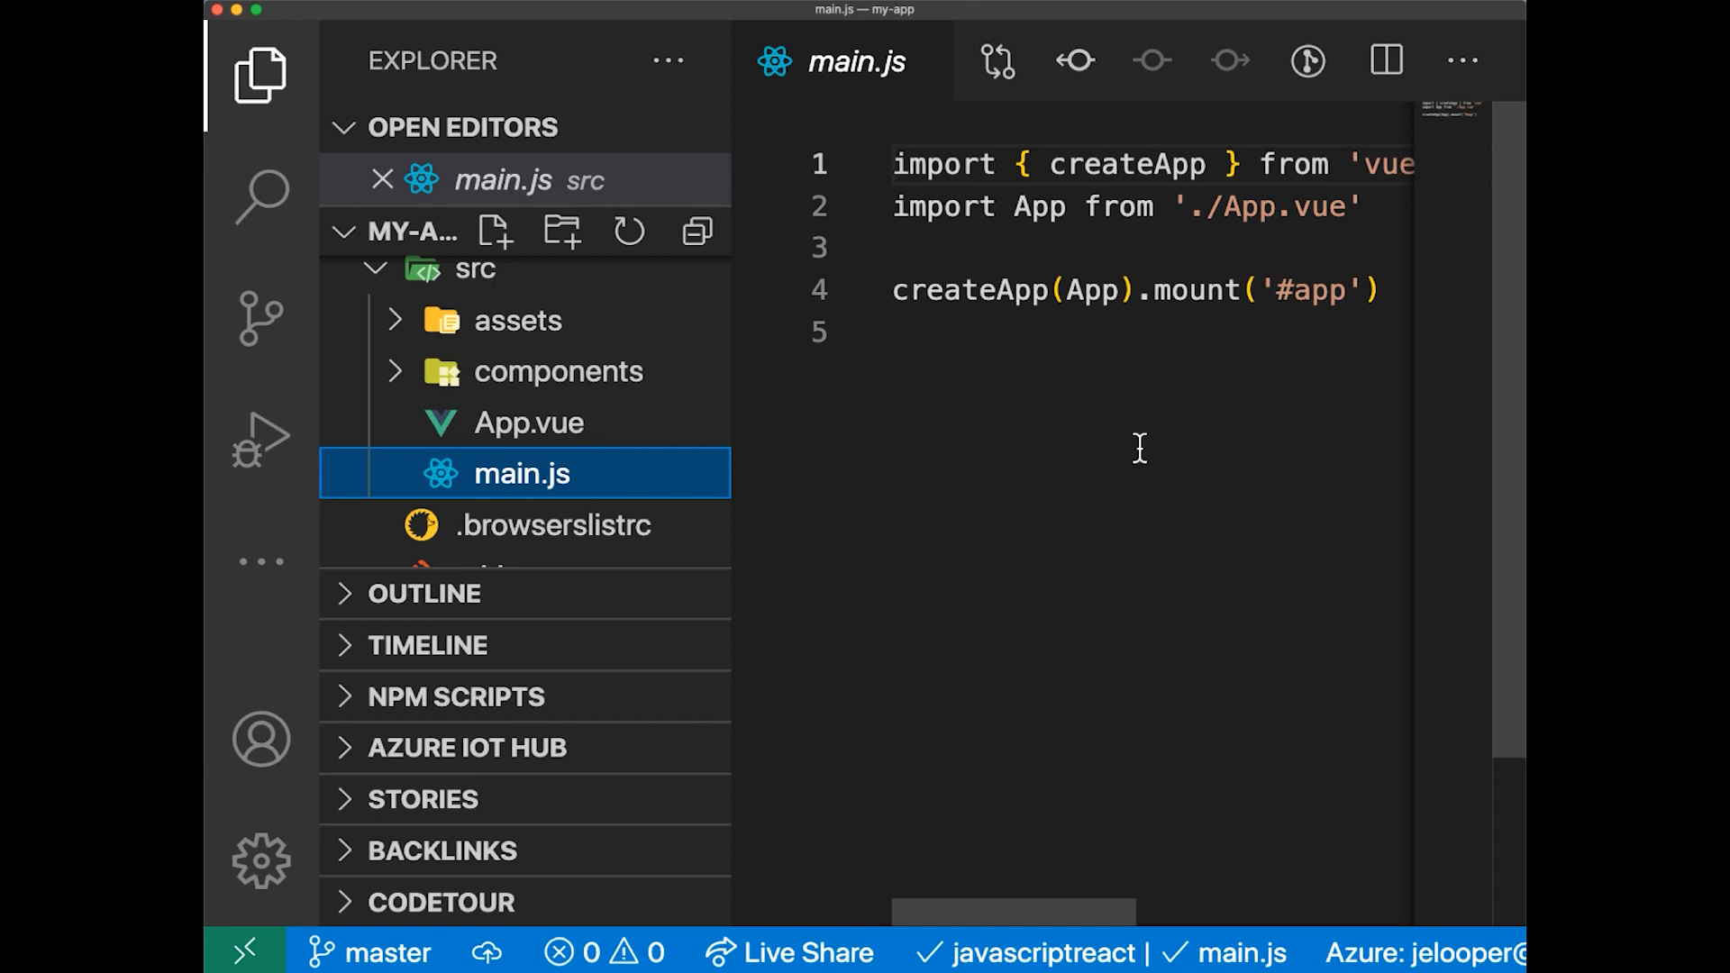
{"action": "mouse_move", "coordinate": [865, 166]}
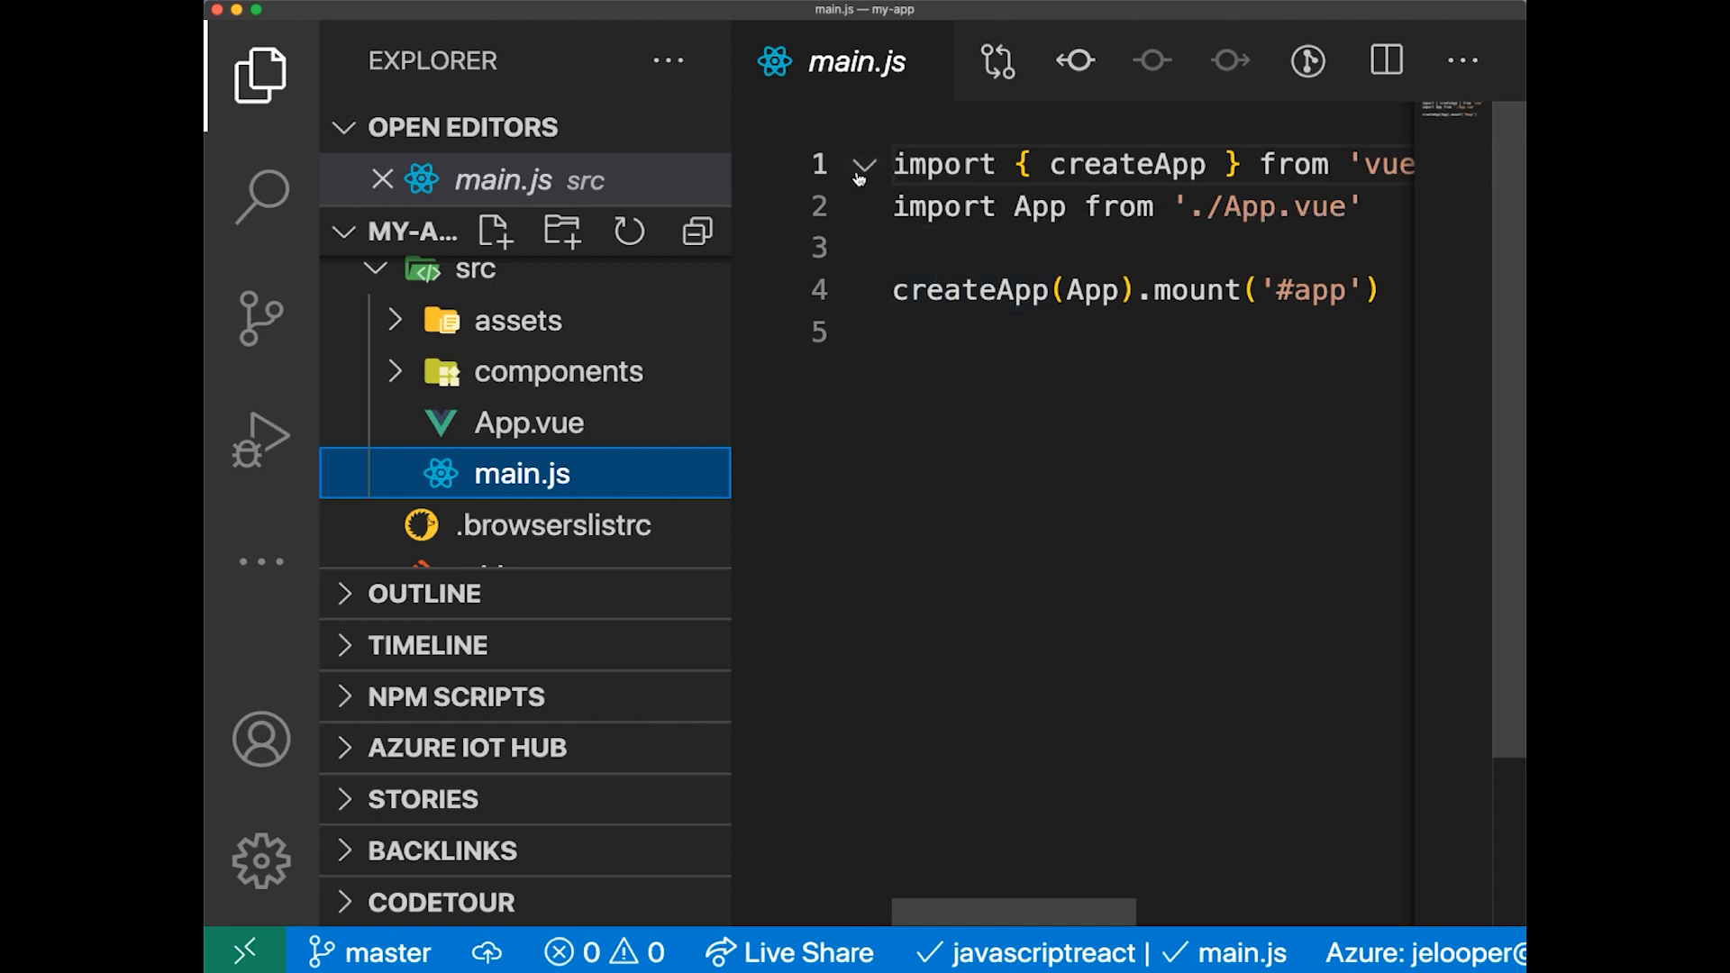
{"action": "mouse_move", "coordinate": [851, 294]}
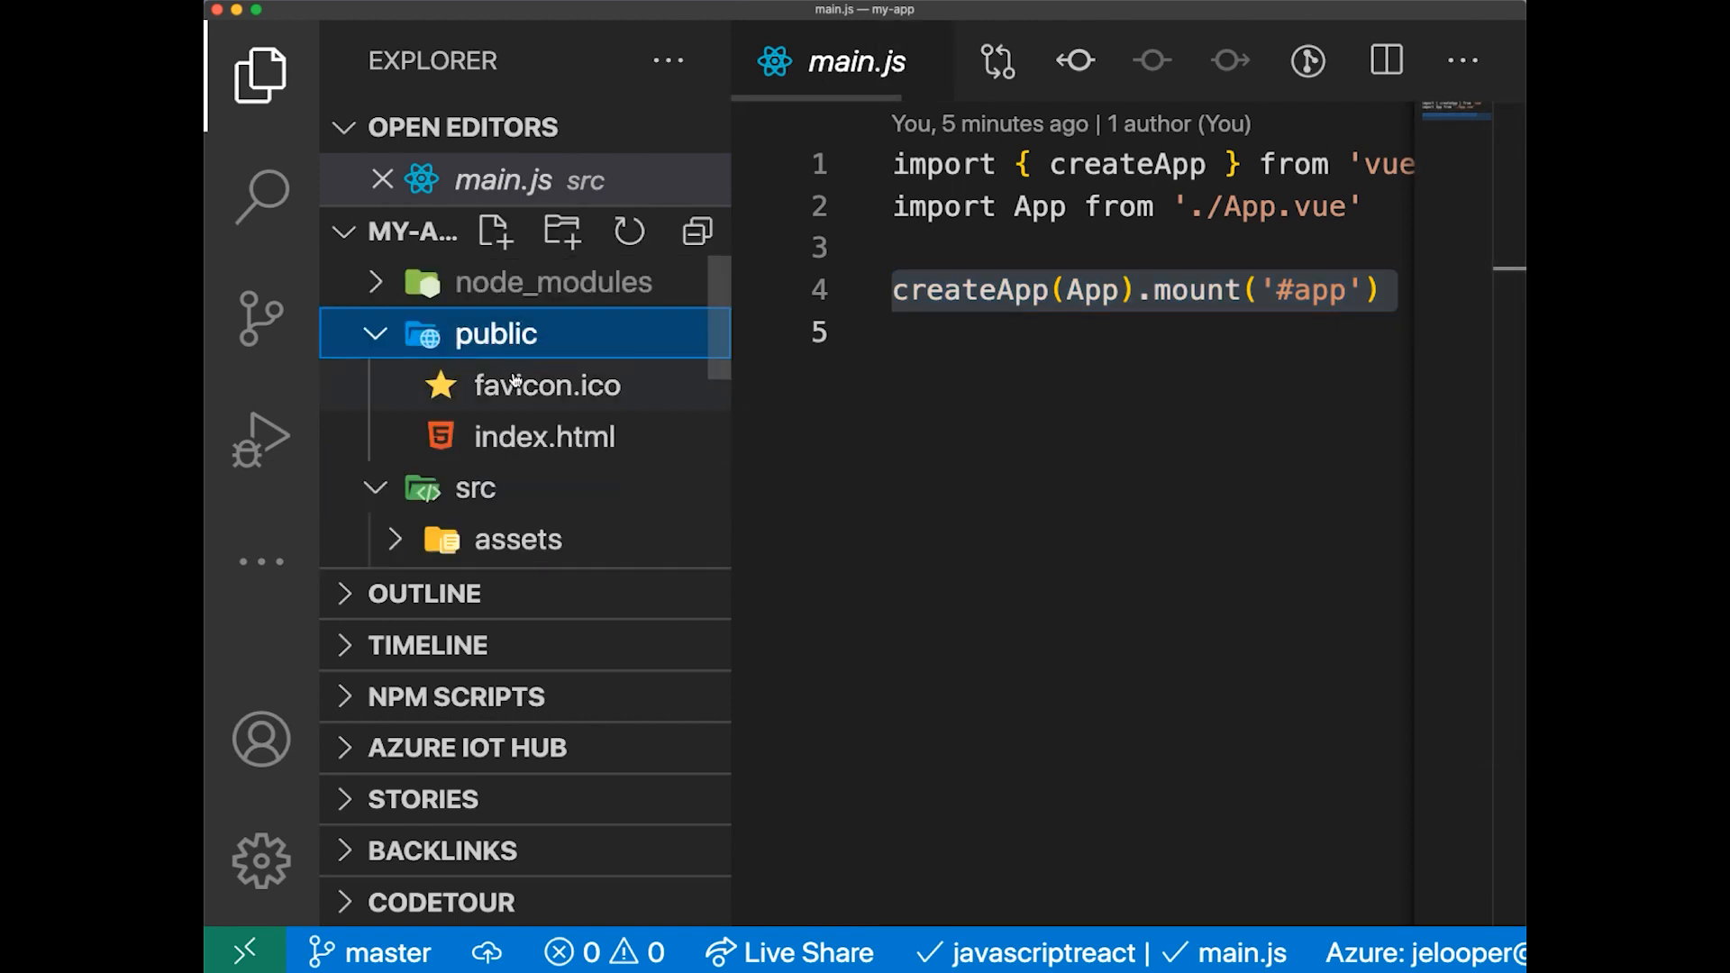
- Select the div with id app in public/index.html, then open the root App.vue
{"action": "left_click", "coordinate": [544, 436]}
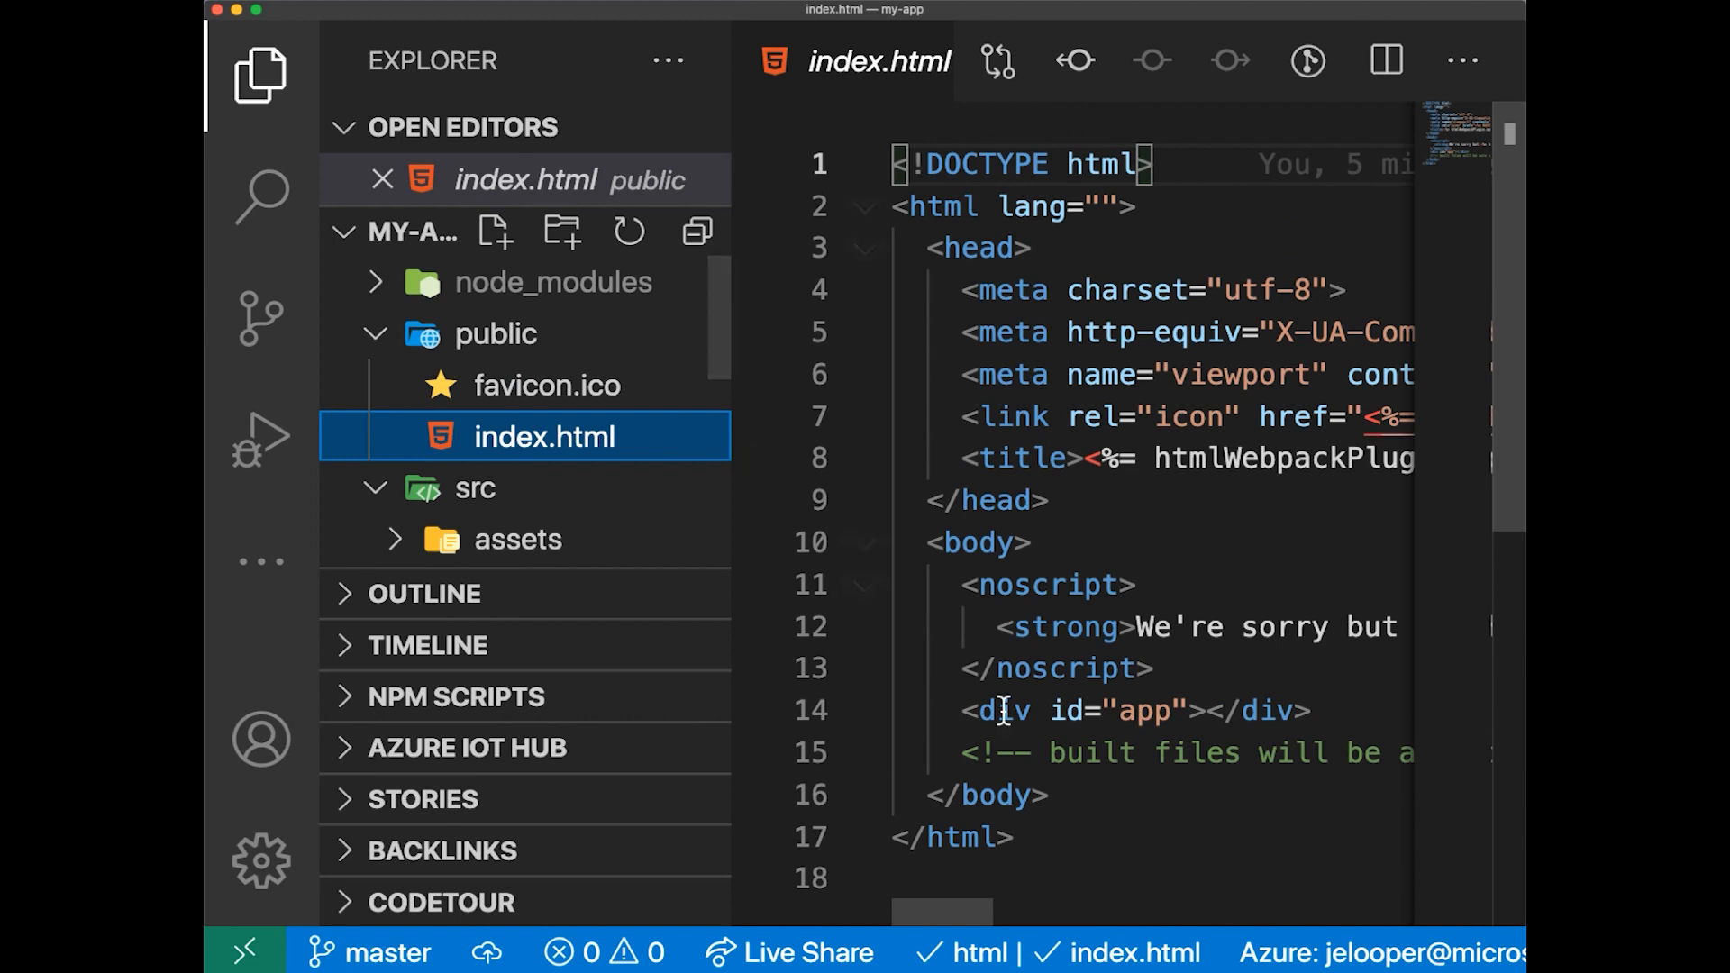
{"action": "triple_click", "coordinate": [1125, 709]}
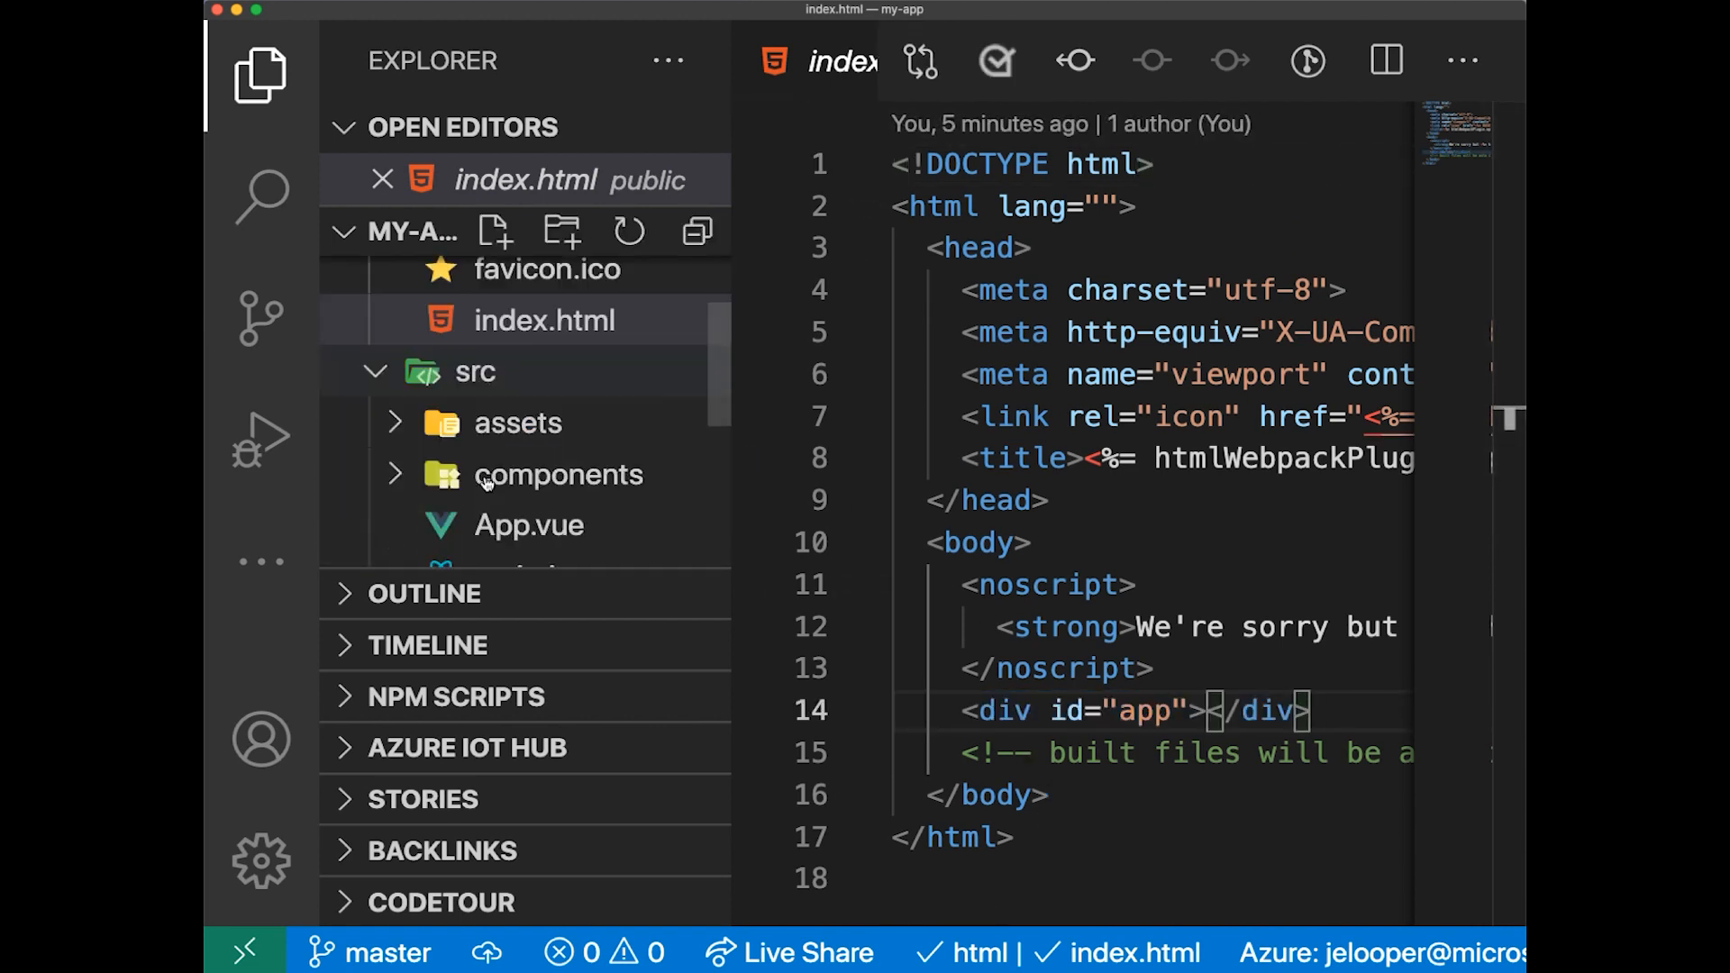
{"action": "left_click", "coordinate": [522, 459]}
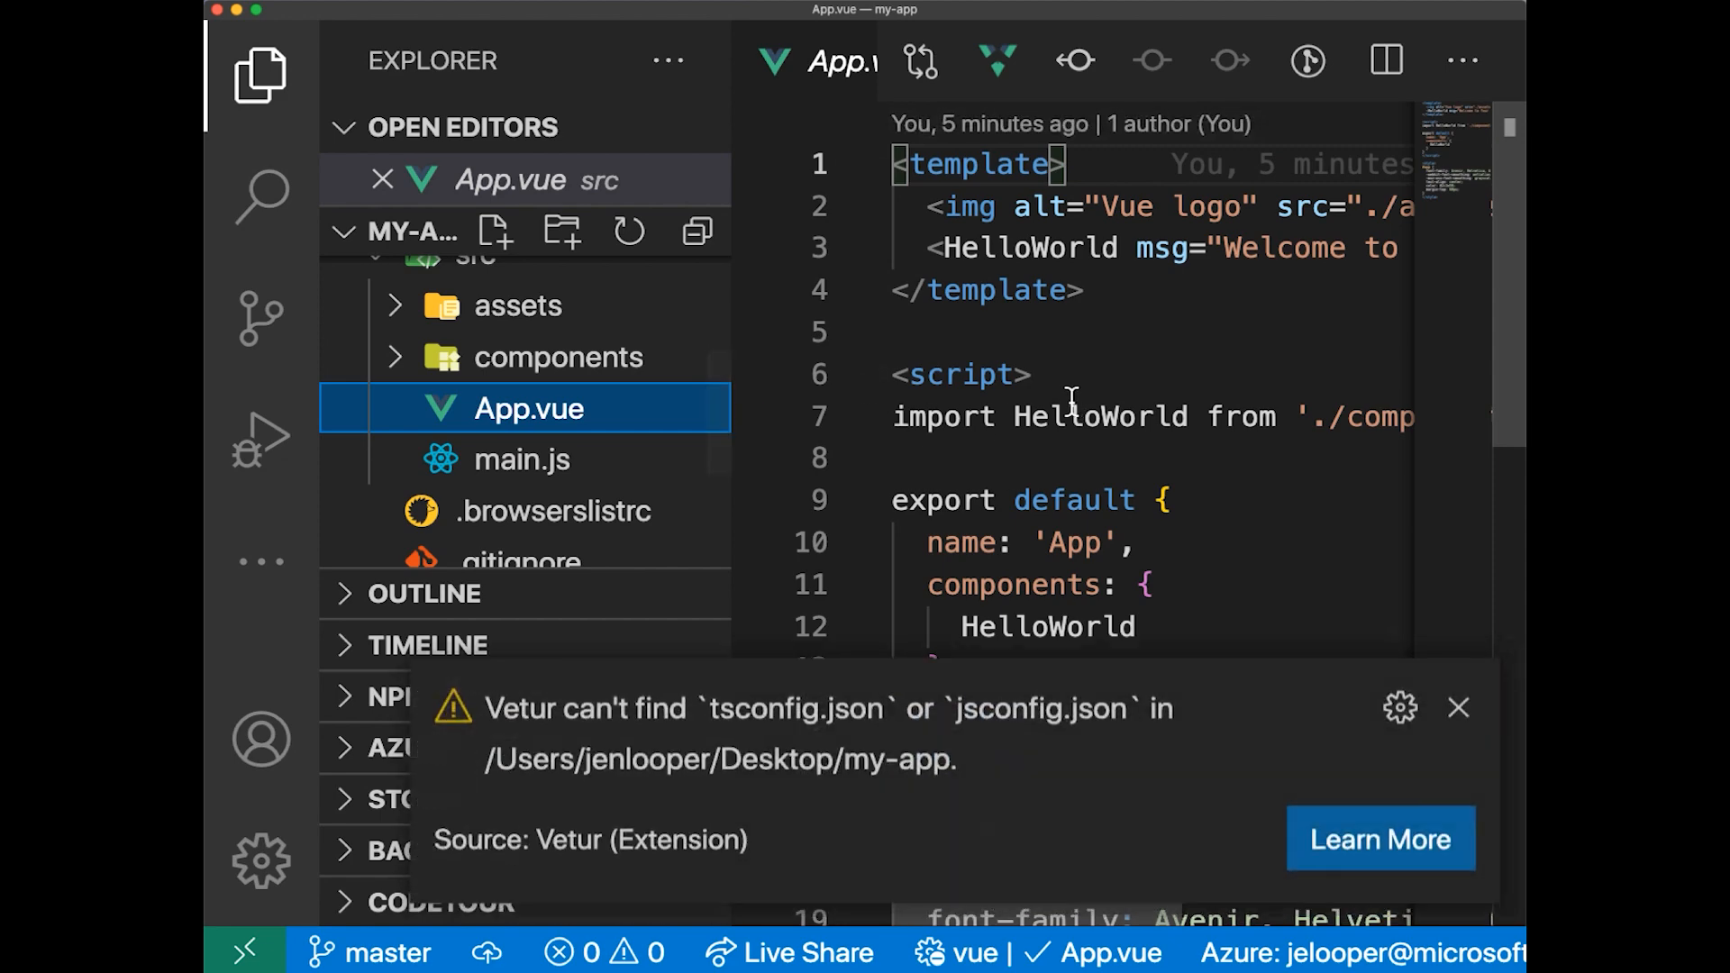
- Dismiss the Vetur missing-tsconfig warning and scroll through App.vue
{"action": "left_click", "coordinate": [1459, 708]}
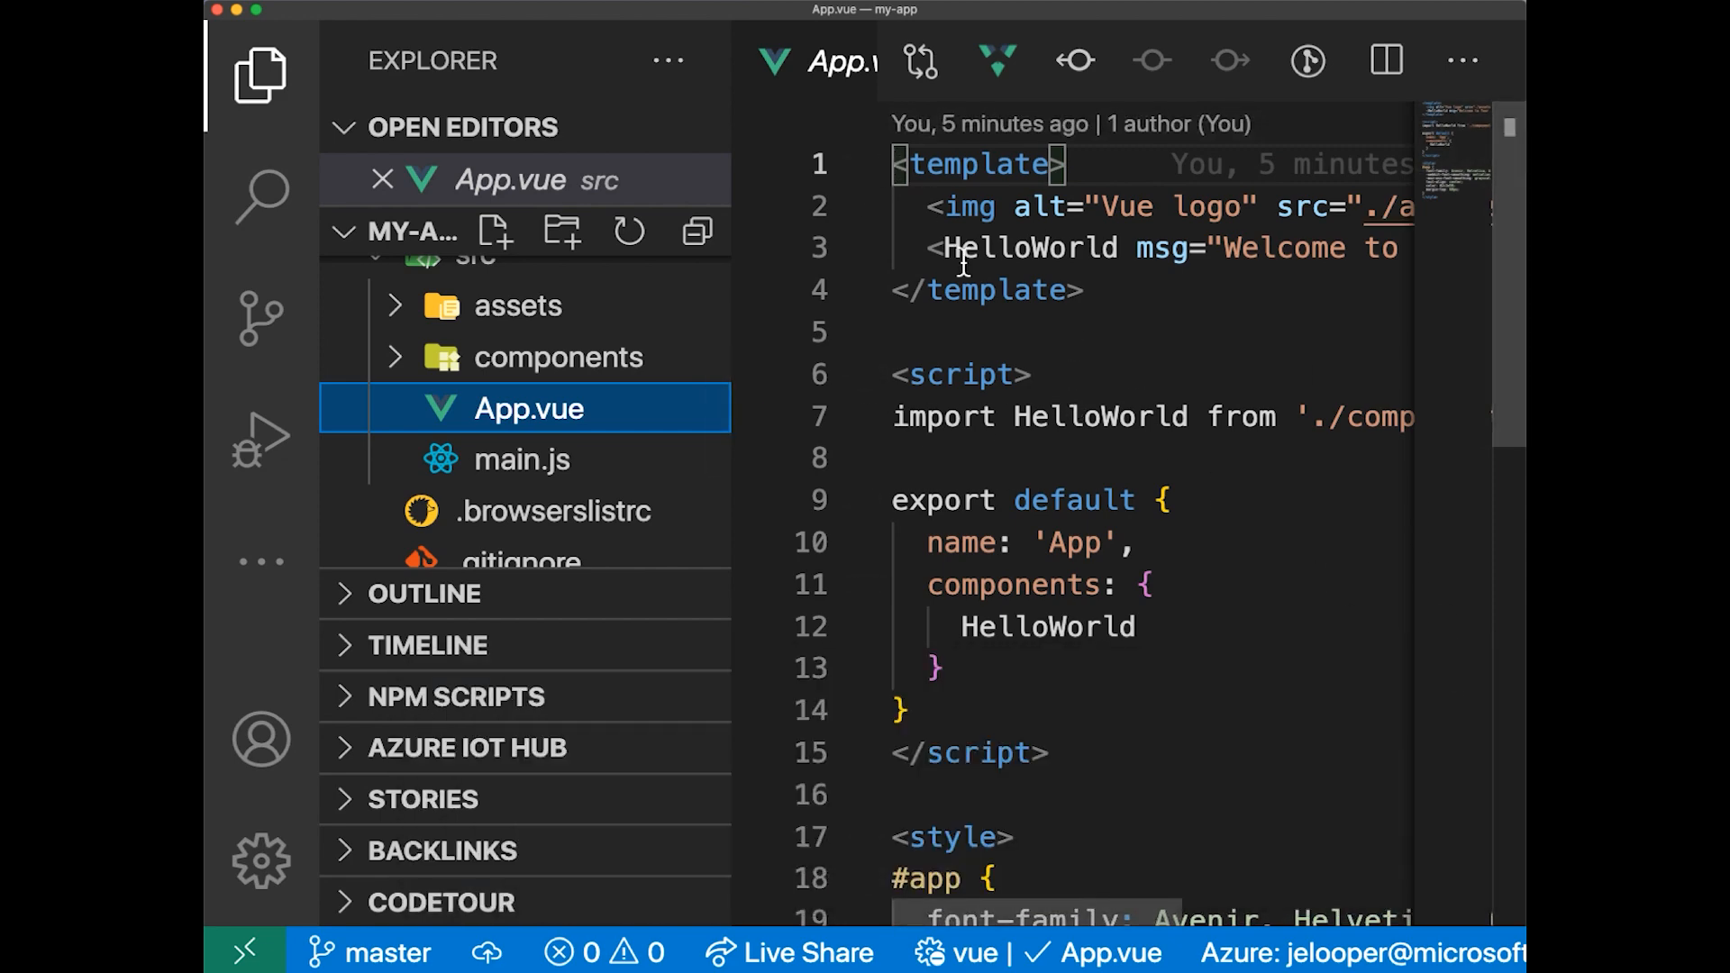
{"action": "scroll", "scroll_direction": "down", "scroll_amount": 3}
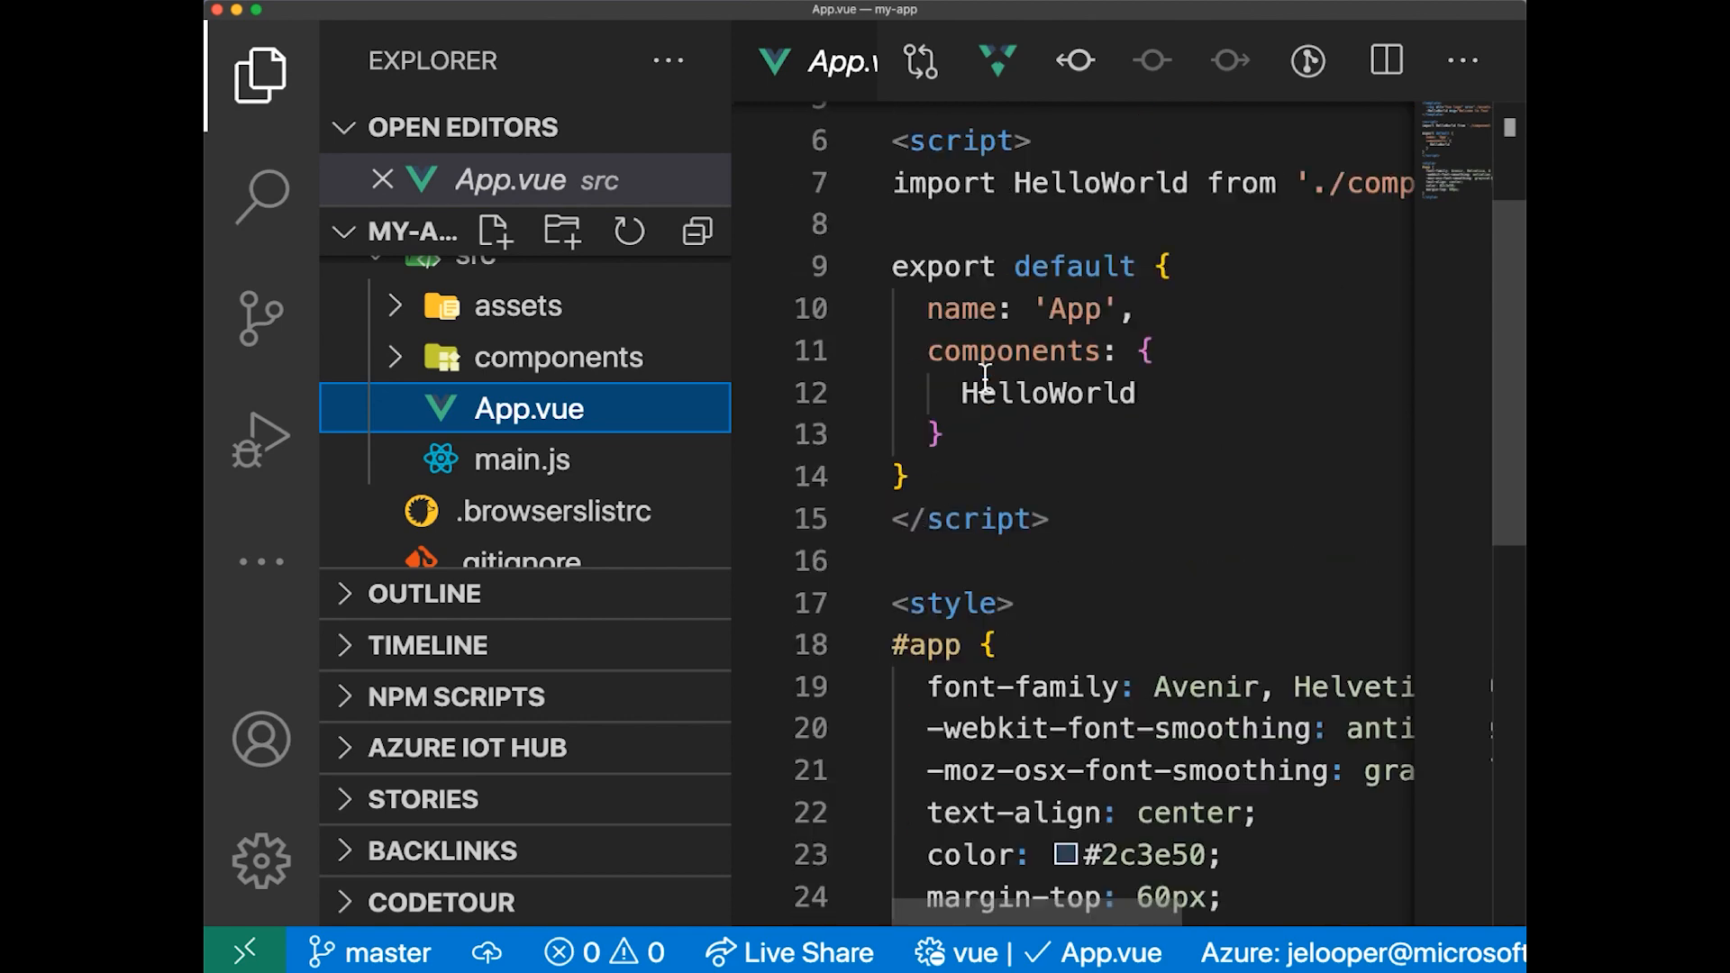
{"action": "scroll", "scroll_direction": "up", "scroll_amount": 3}
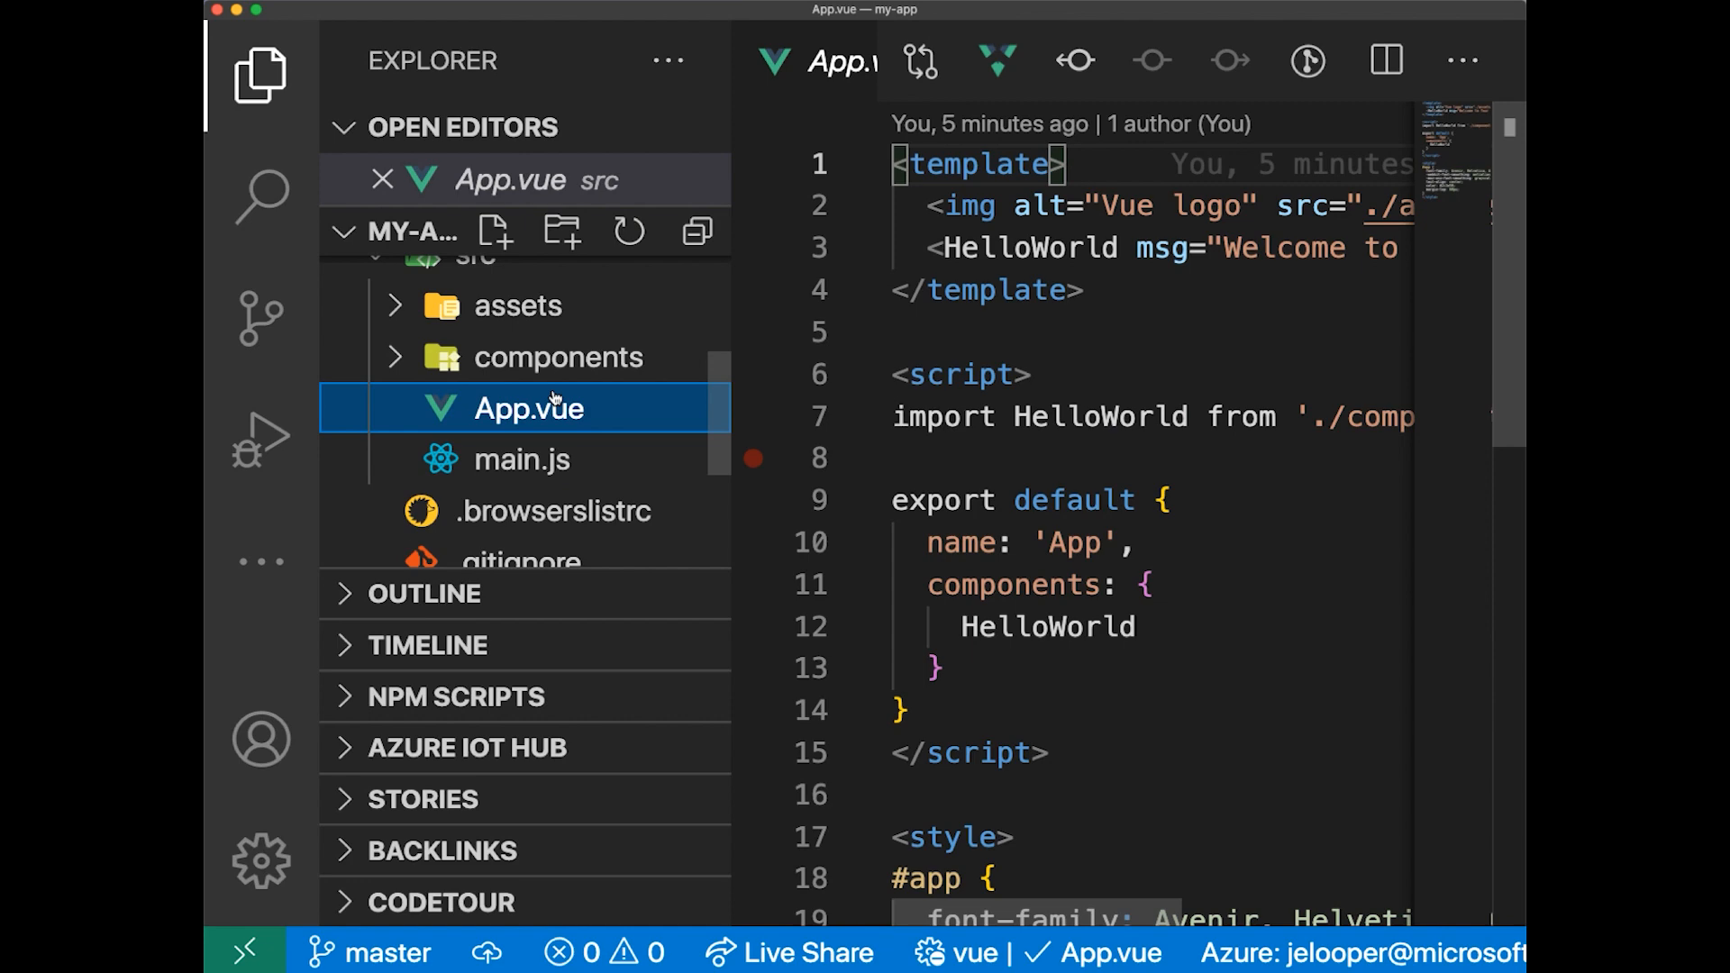
- Compare components/HelloWorld.vue with App.vue, ending on HelloWorld.vue
{"action": "left_click", "coordinate": [560, 357]}
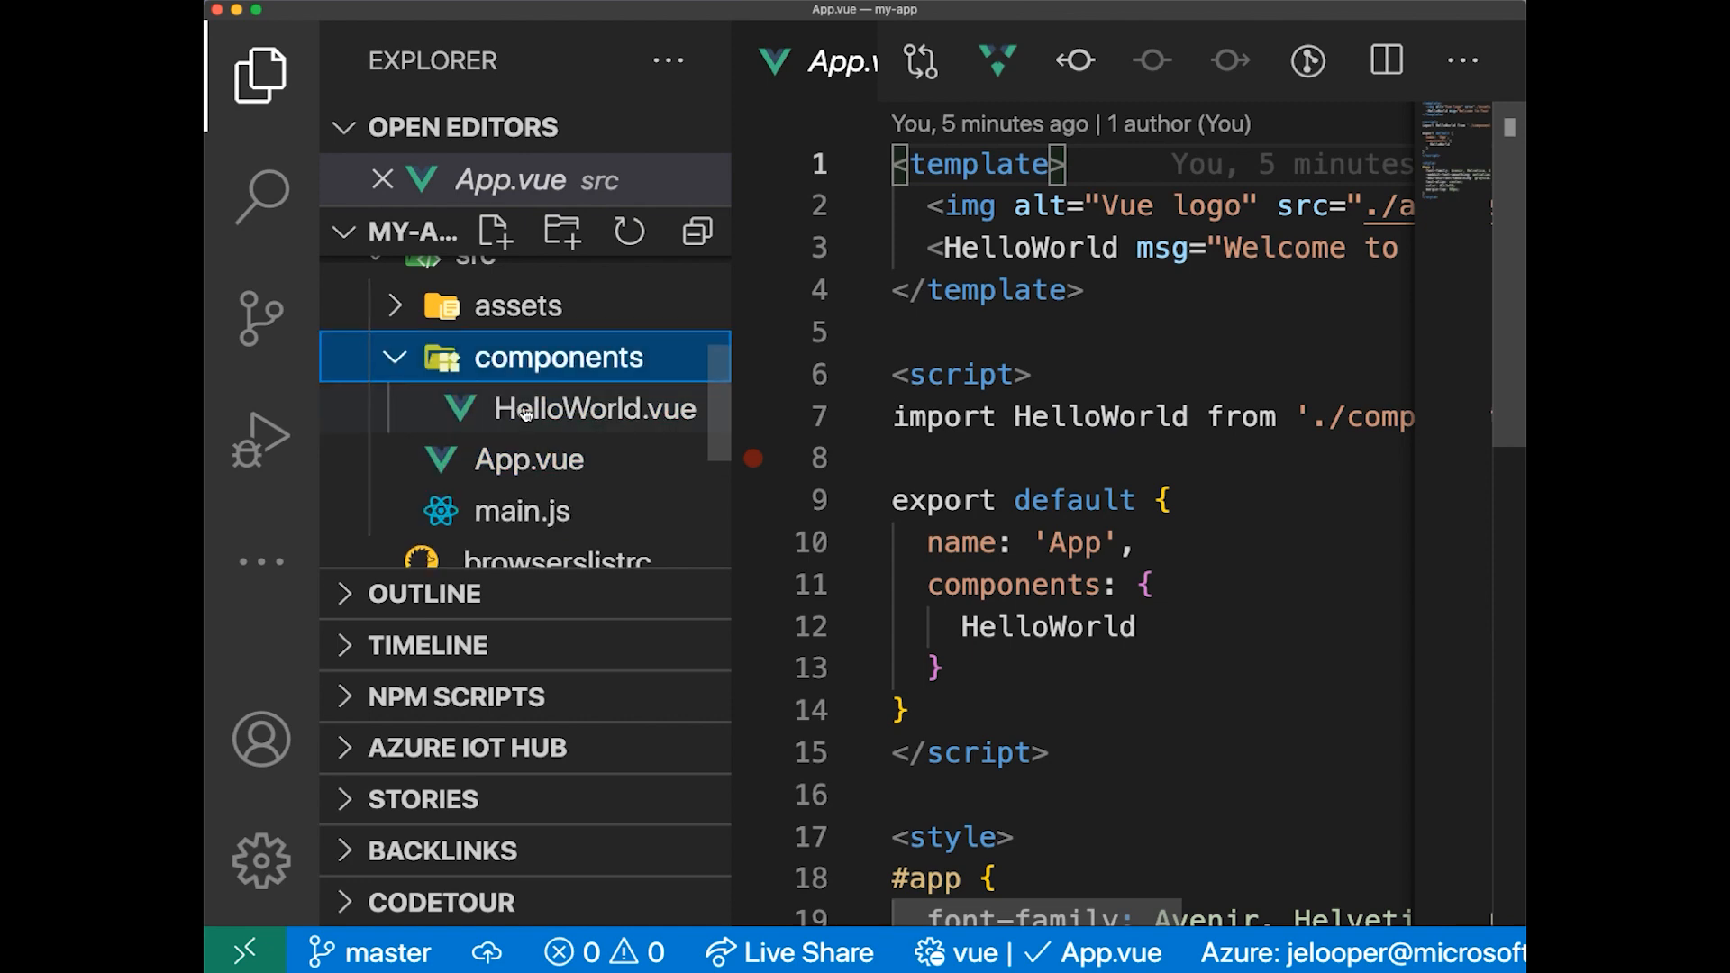
{"action": "left_click", "coordinate": [595, 408]}
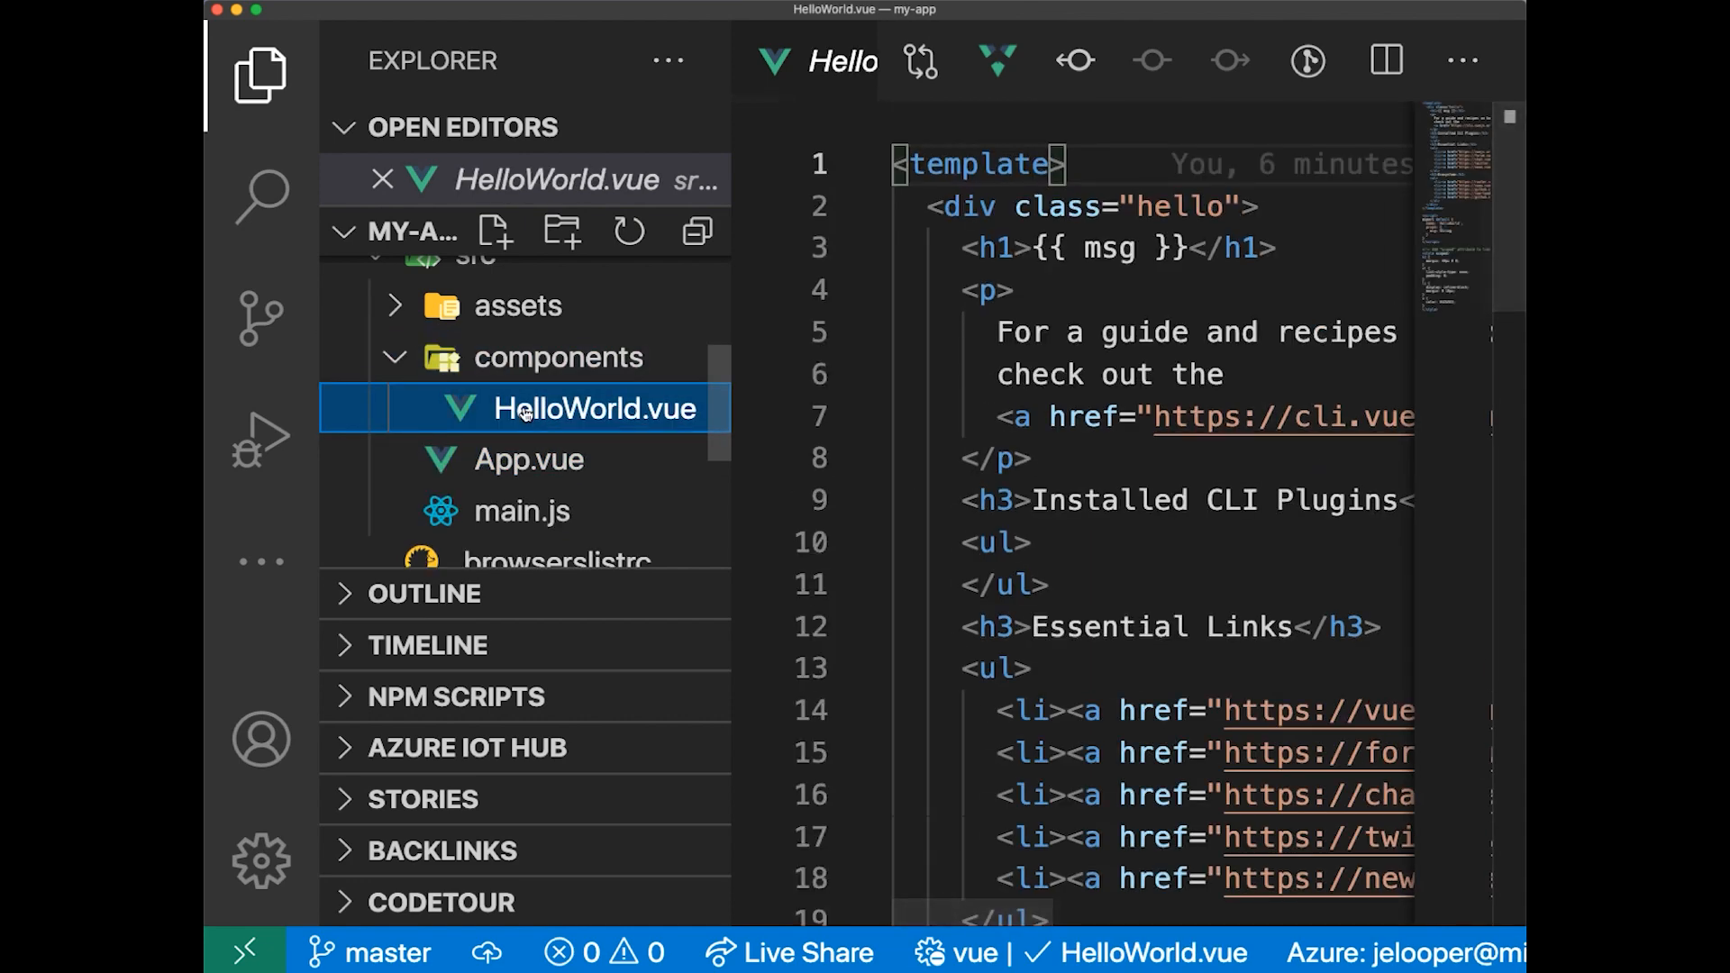
{"action": "left_click", "coordinate": [530, 458]}
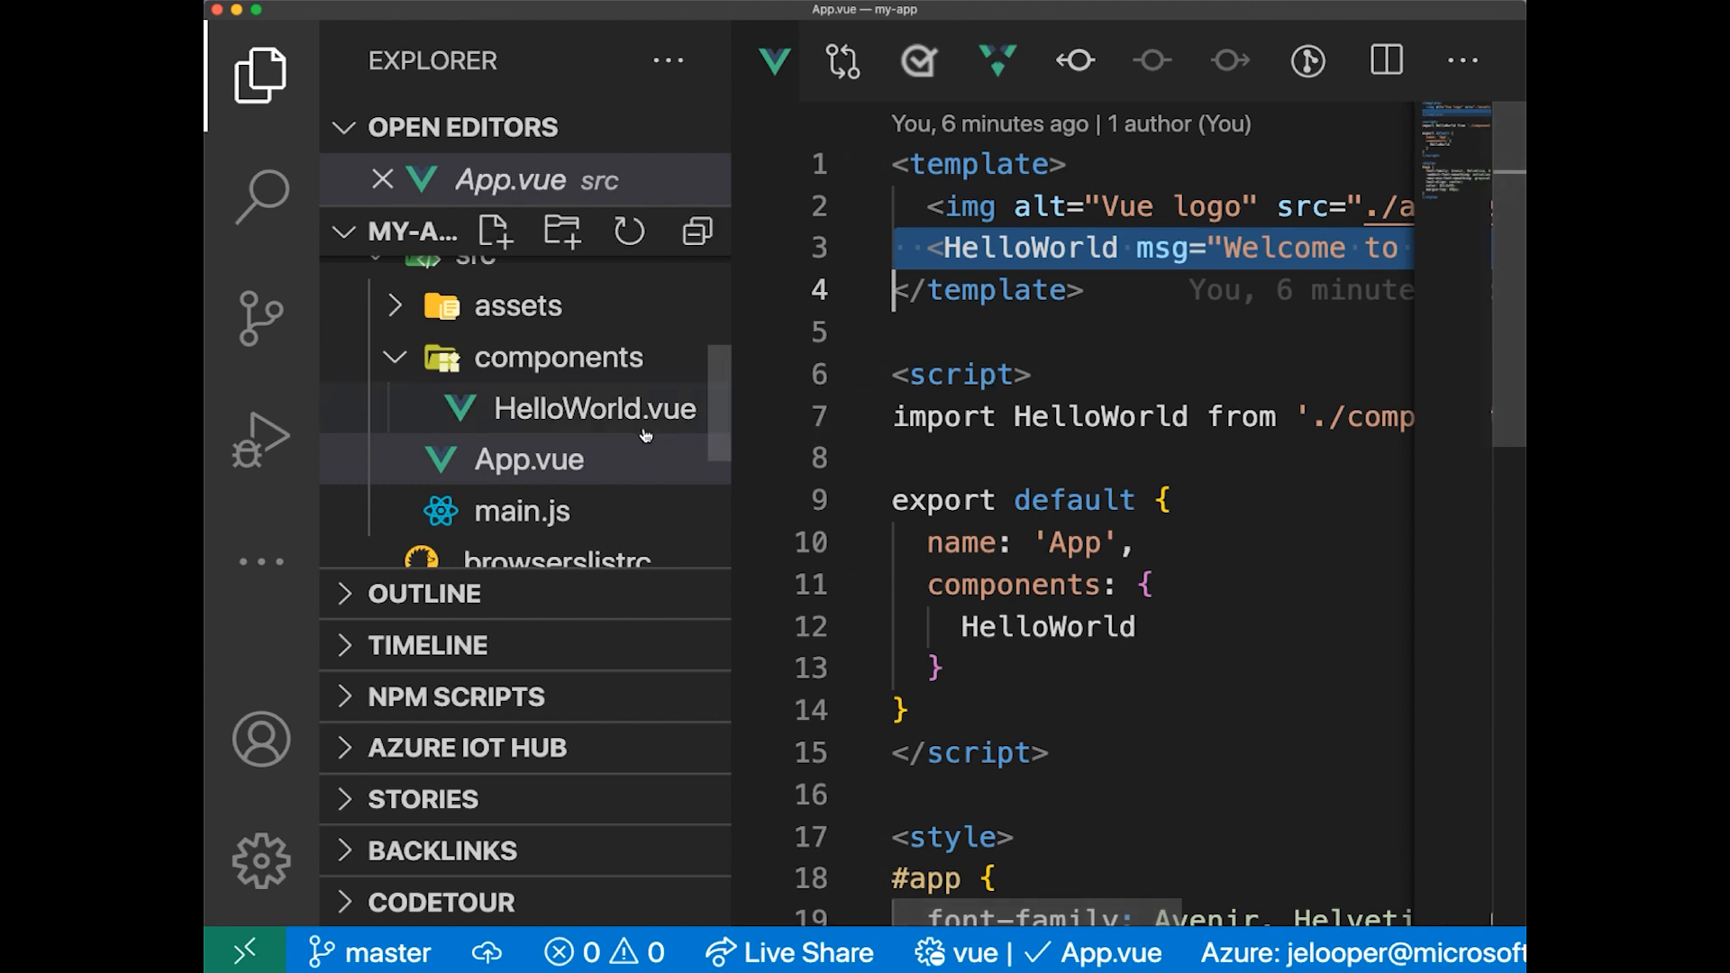
{"action": "left_click", "coordinate": [596, 408]}
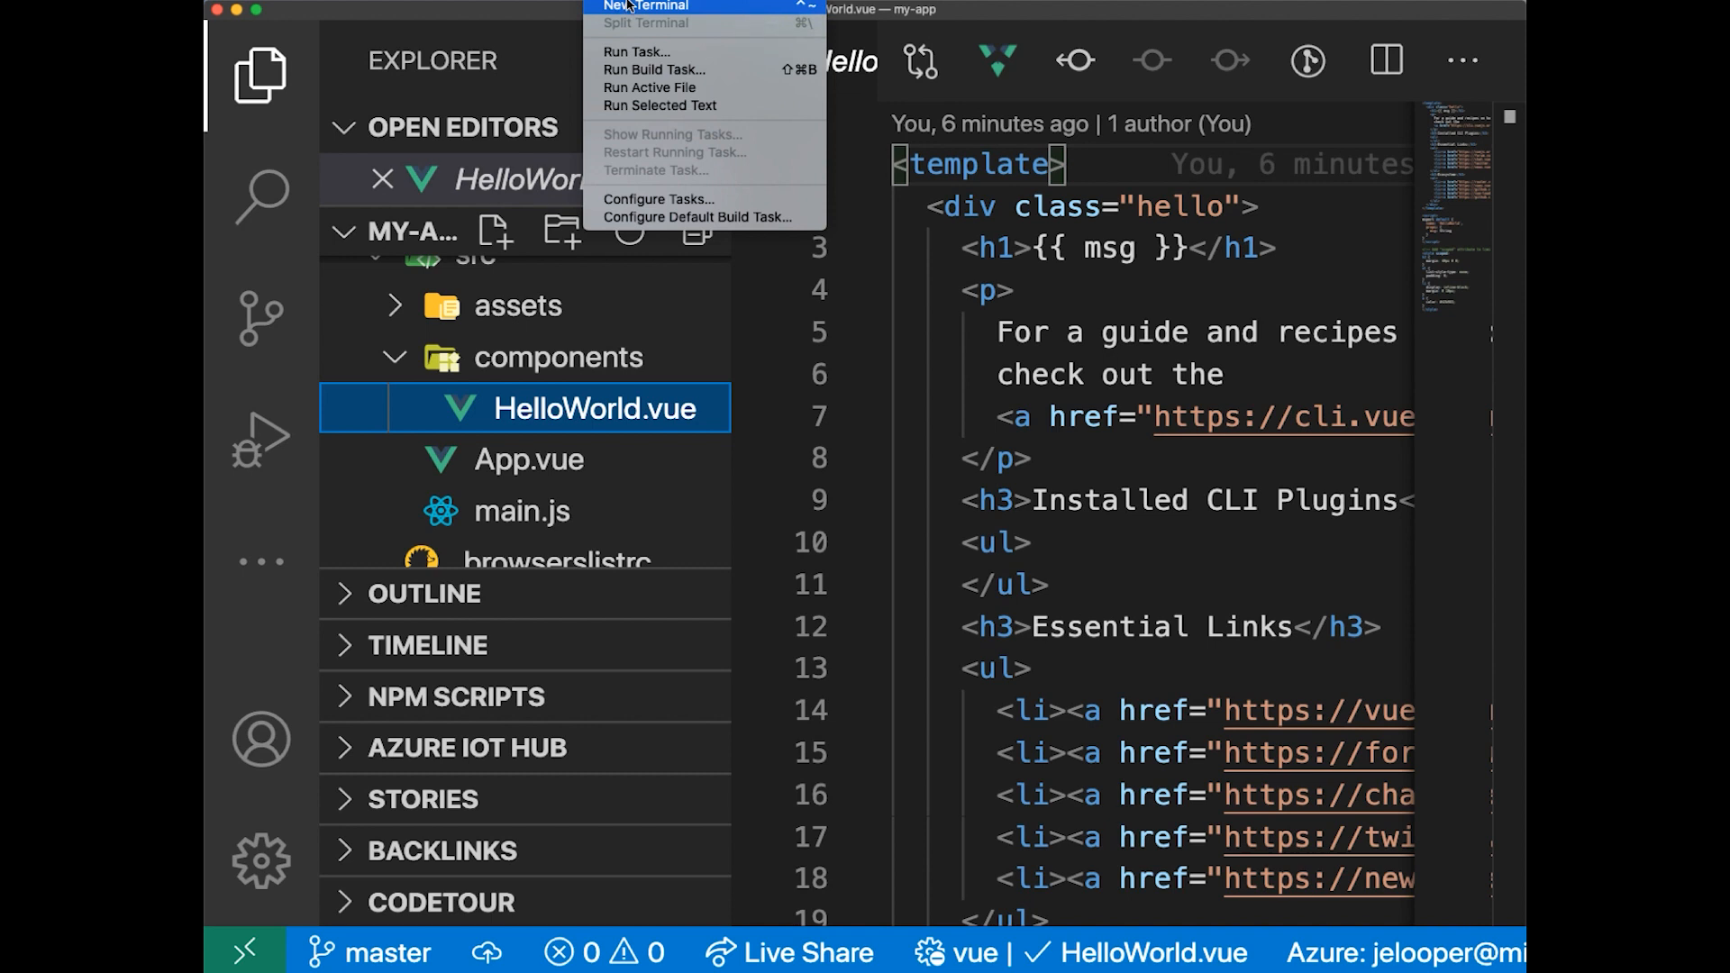
{"action": "left_click", "coordinate": [649, 5]}
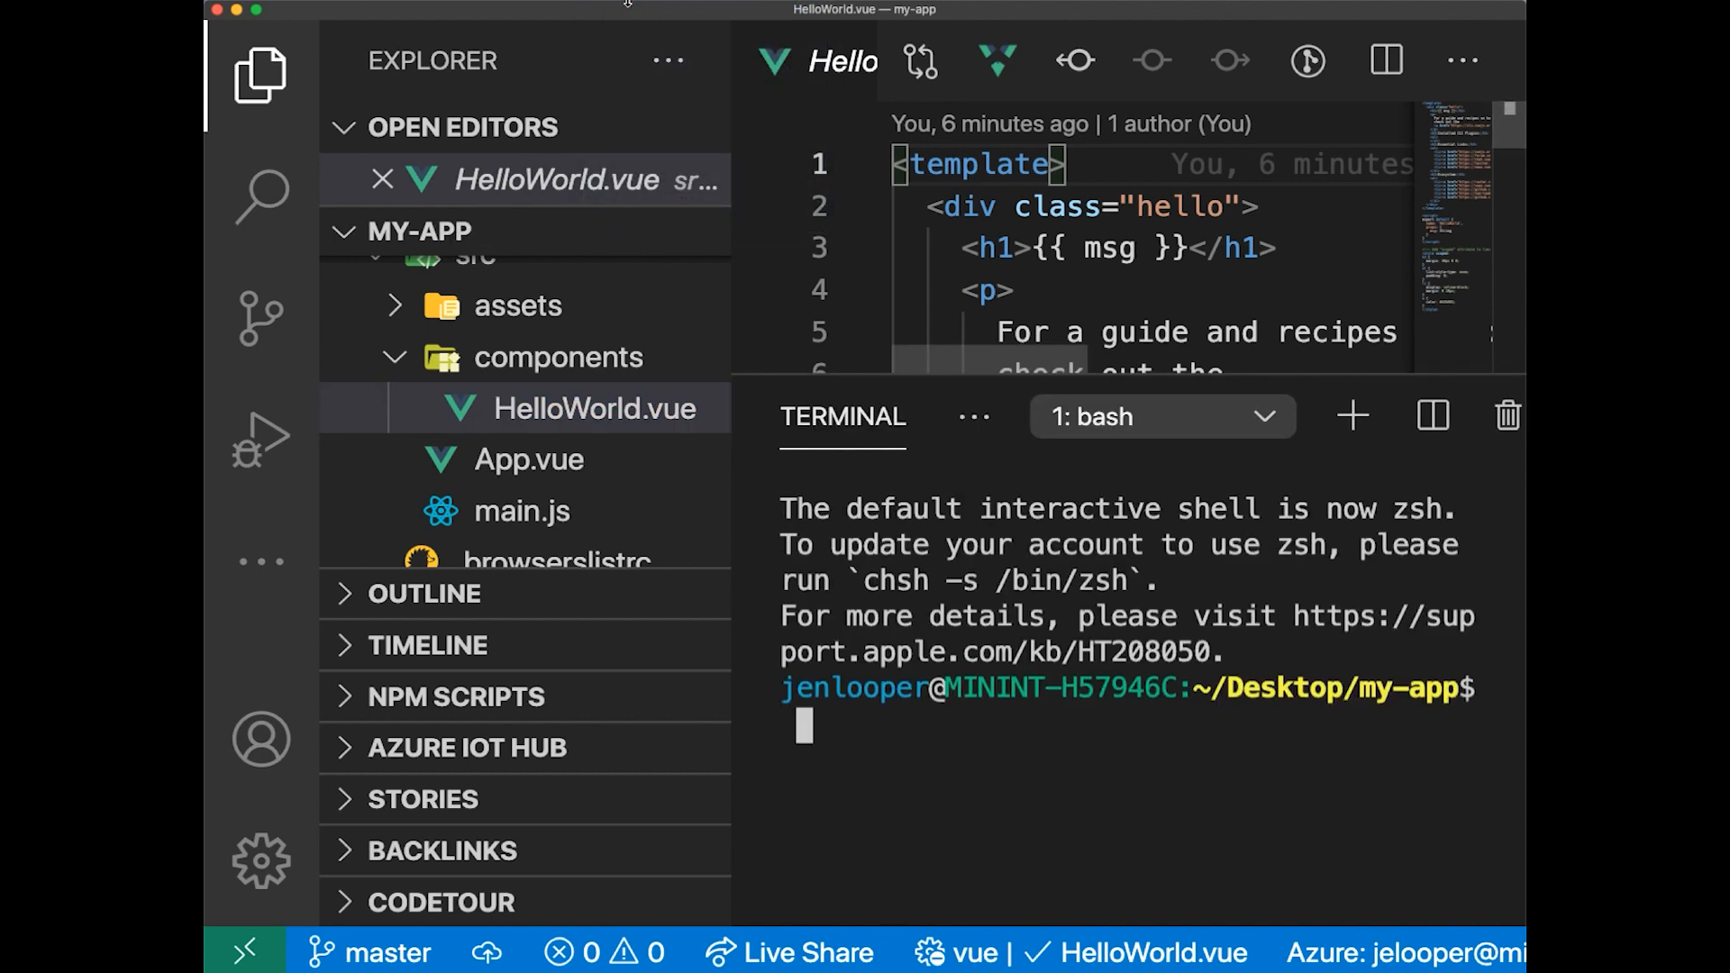
{"action": "mouse_move", "coordinate": [1206, 772]}
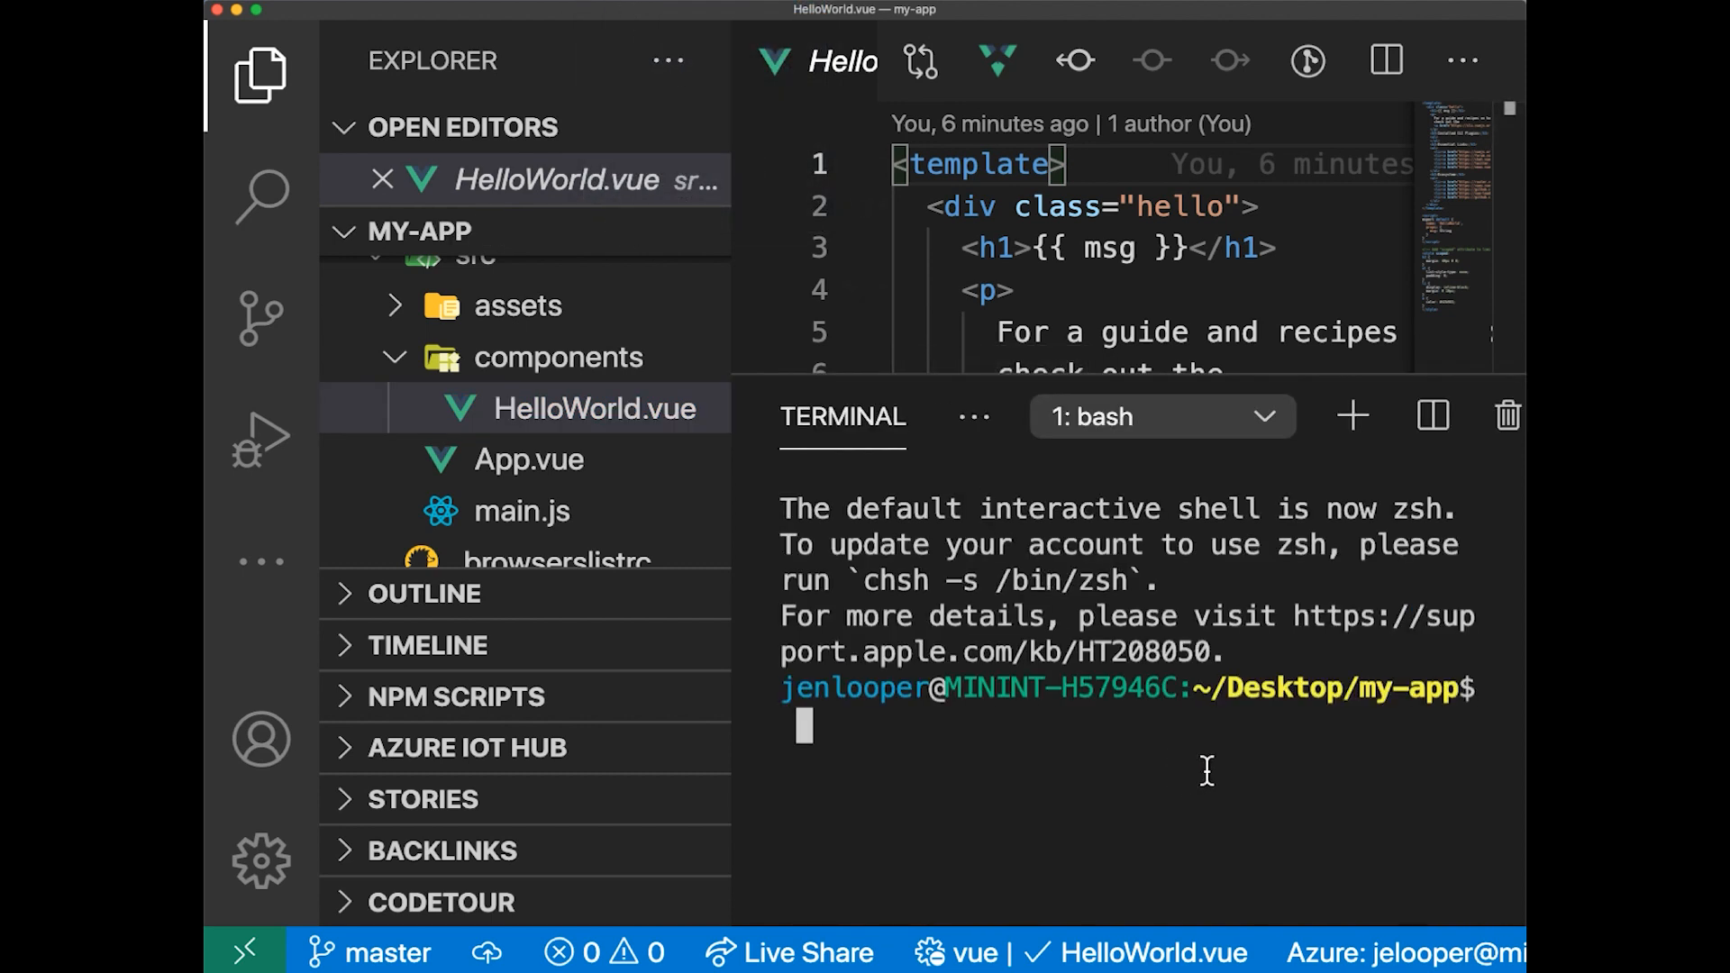
{"action": "type", "text": "npm run"}
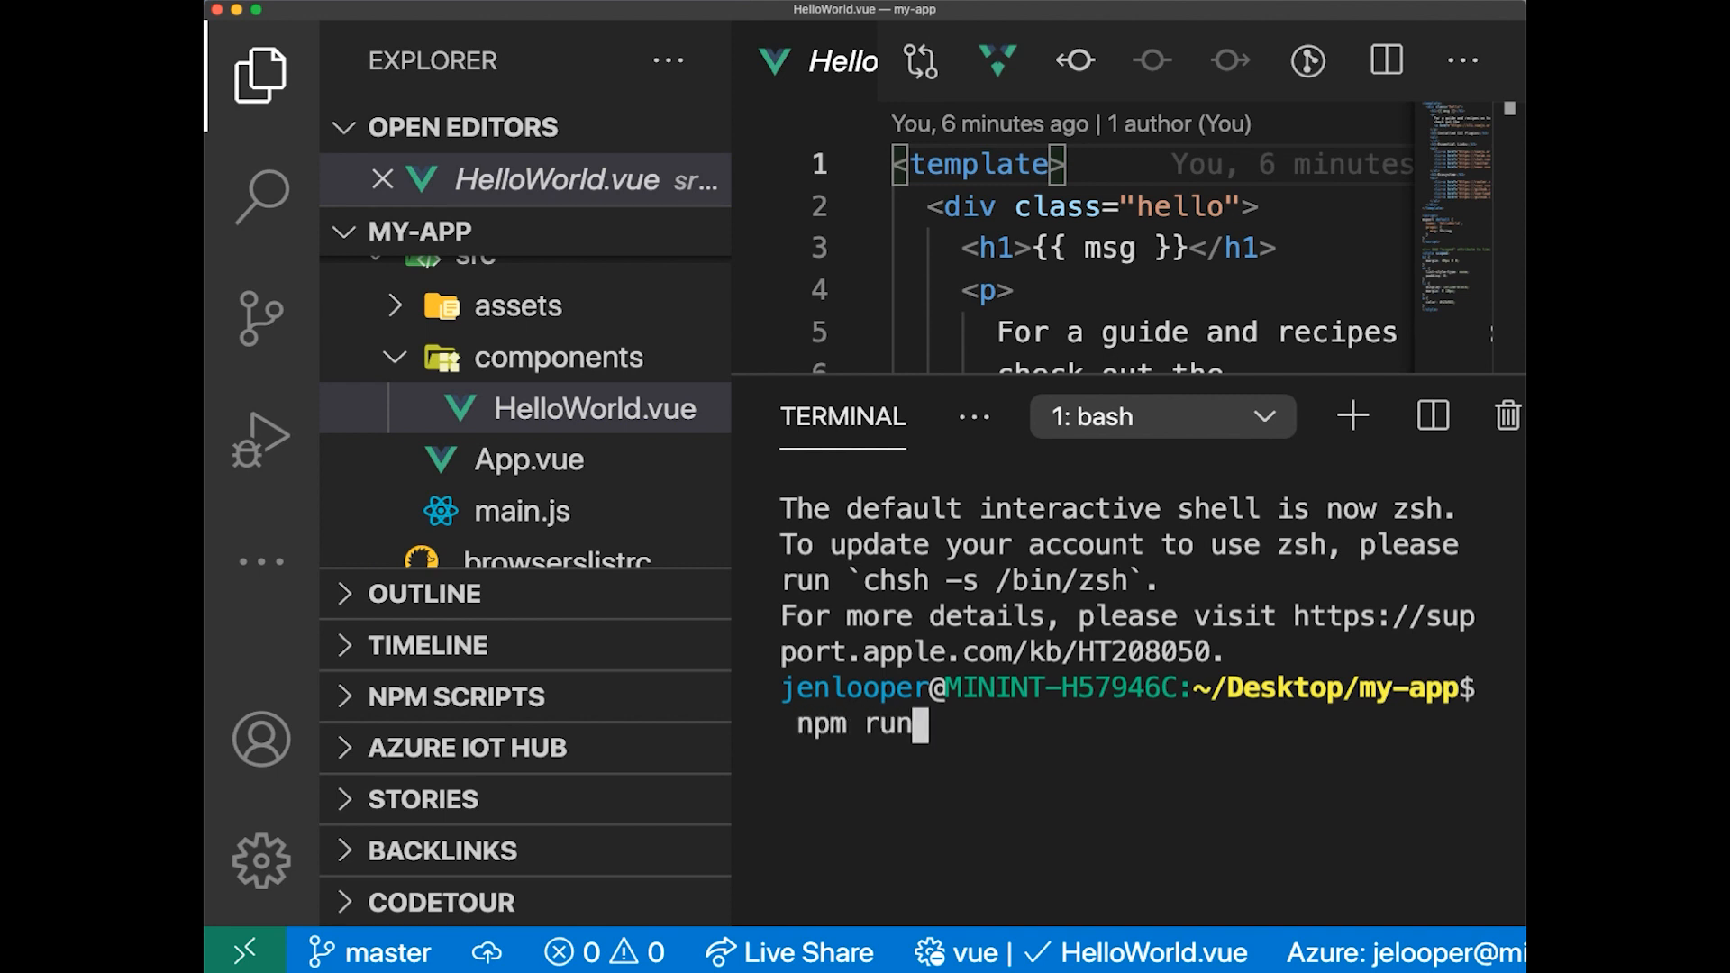
{"action": "key", "text": "Return"}
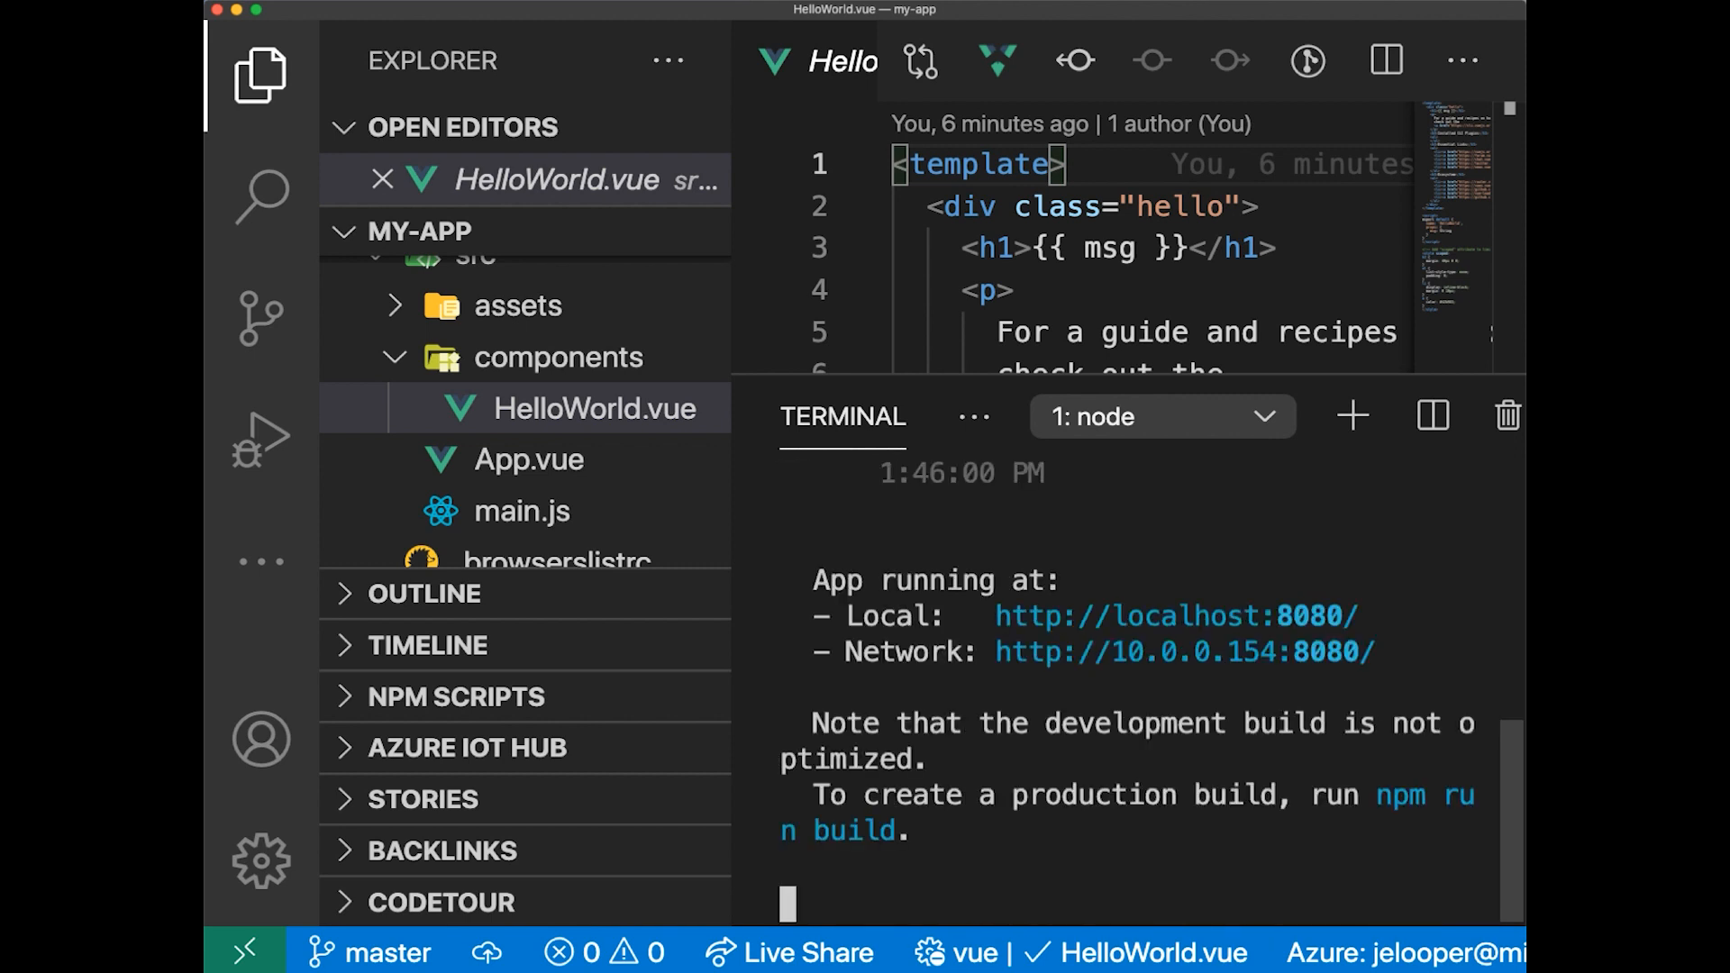
{"action": "mouse_move", "coordinate": [1175, 615]}
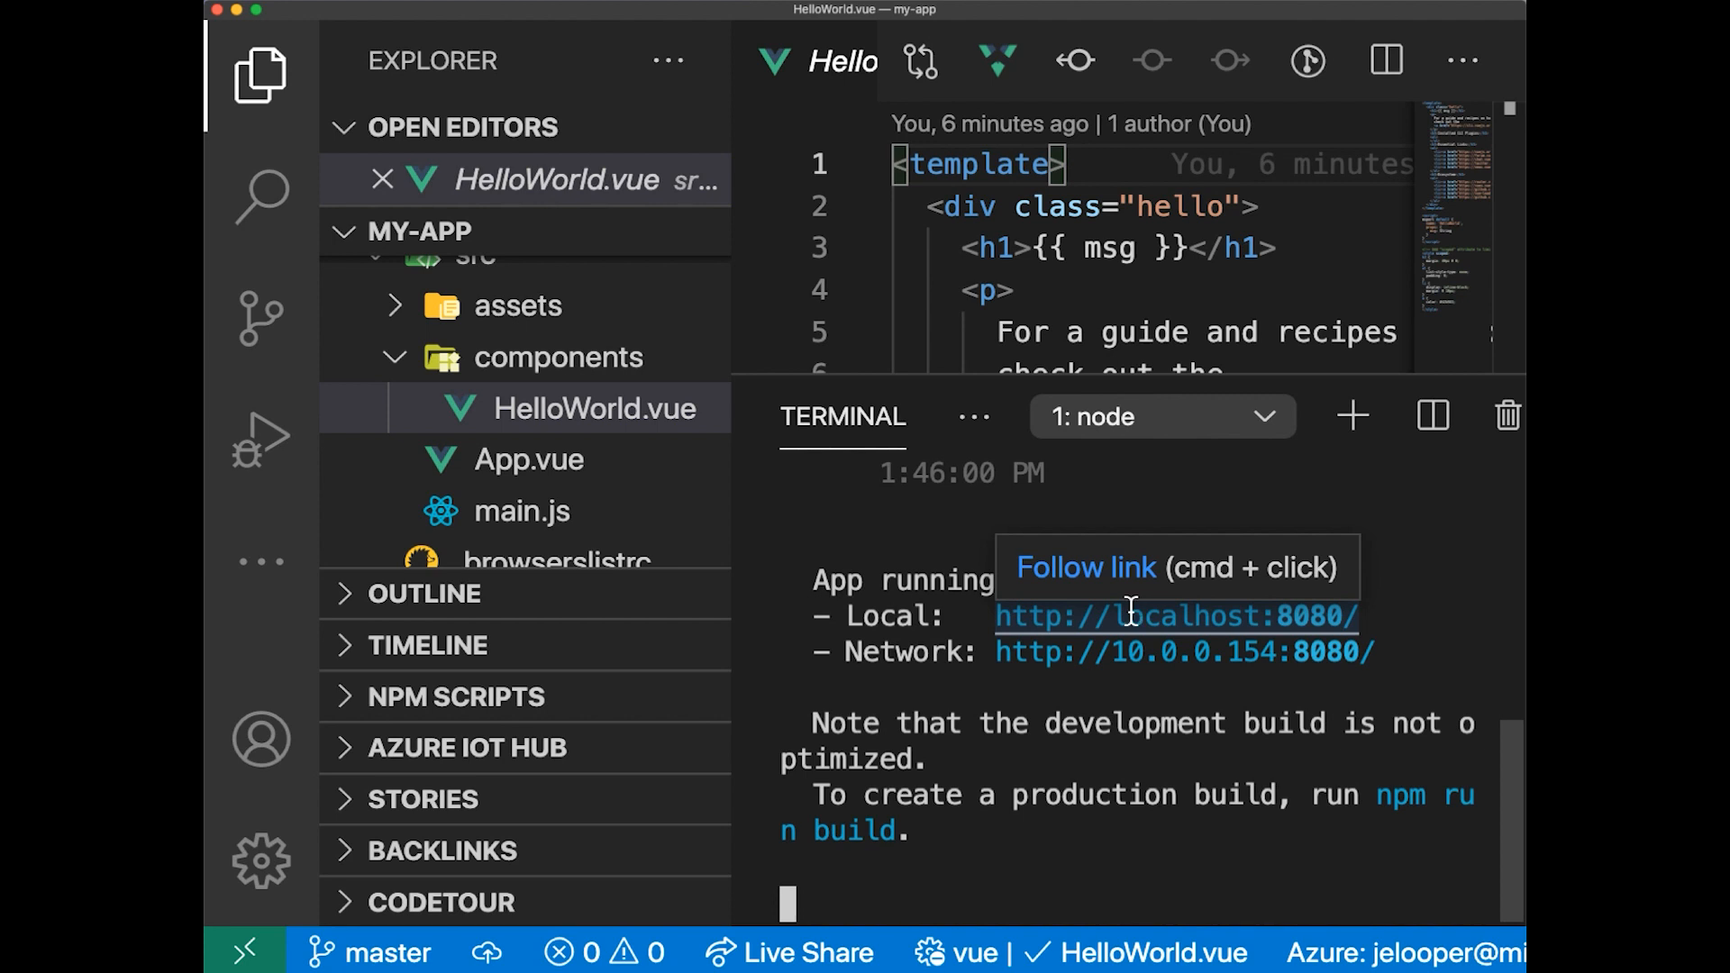
{"action": "left_click", "coordinate": [1176, 616]}
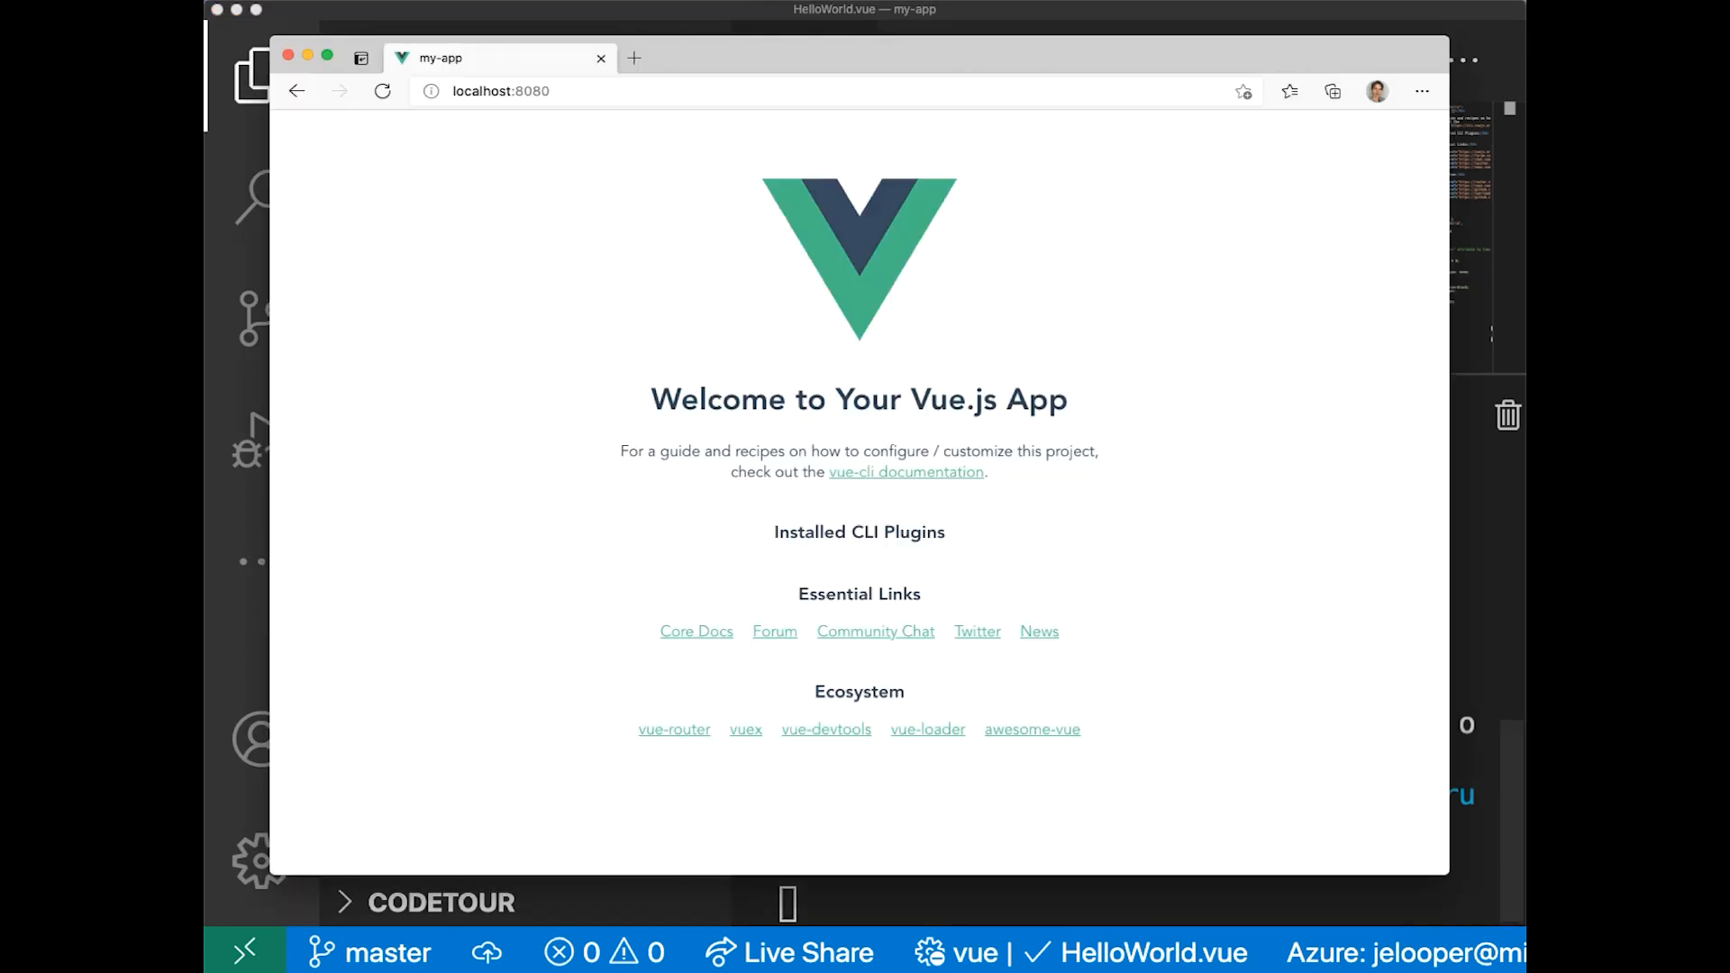